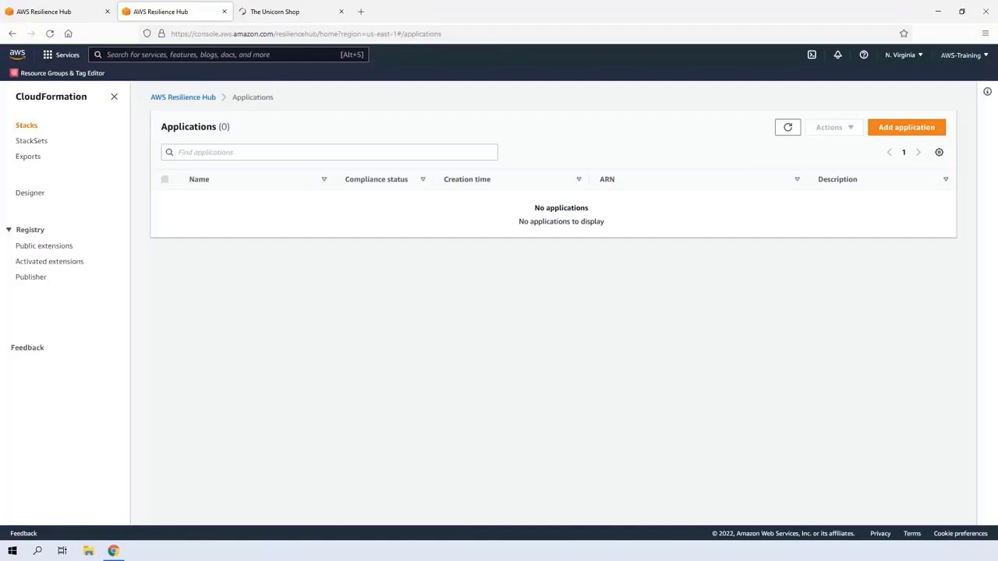
mouse_move(221, 128)
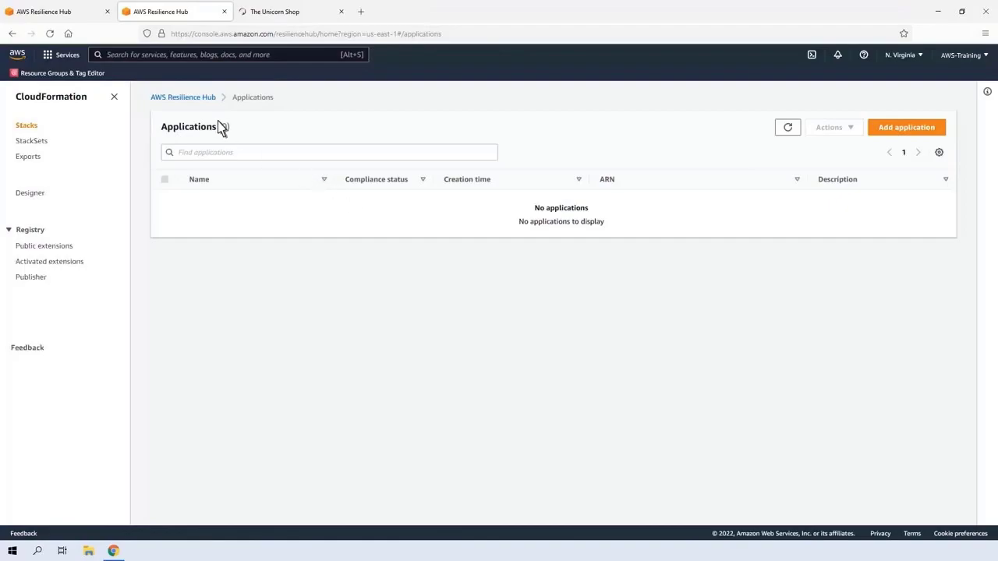
- Open the UnicornStore CloudFormation stack and view its four outputs
type("cloudformation")
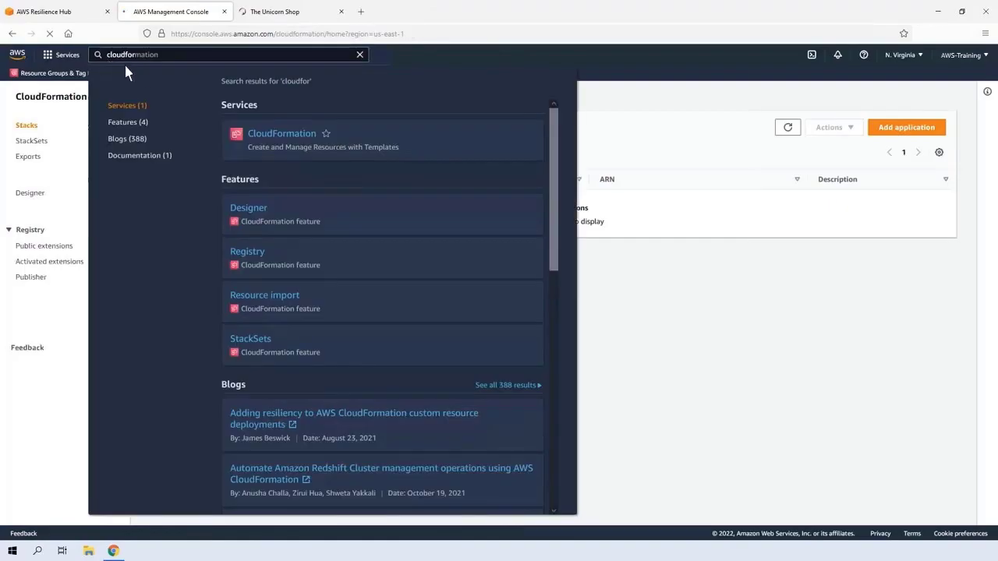
left_click(281, 132)
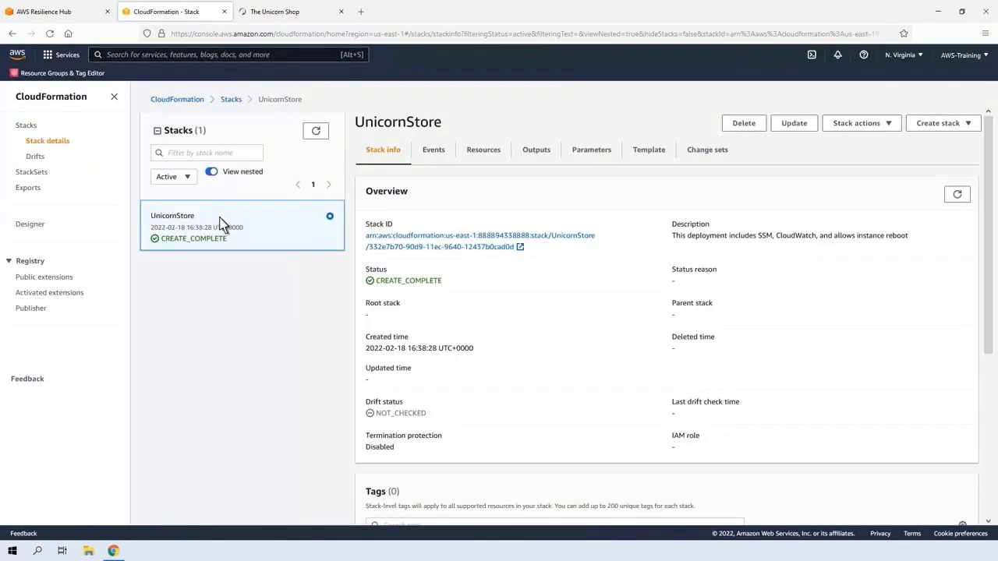
mouse_move(542, 162)
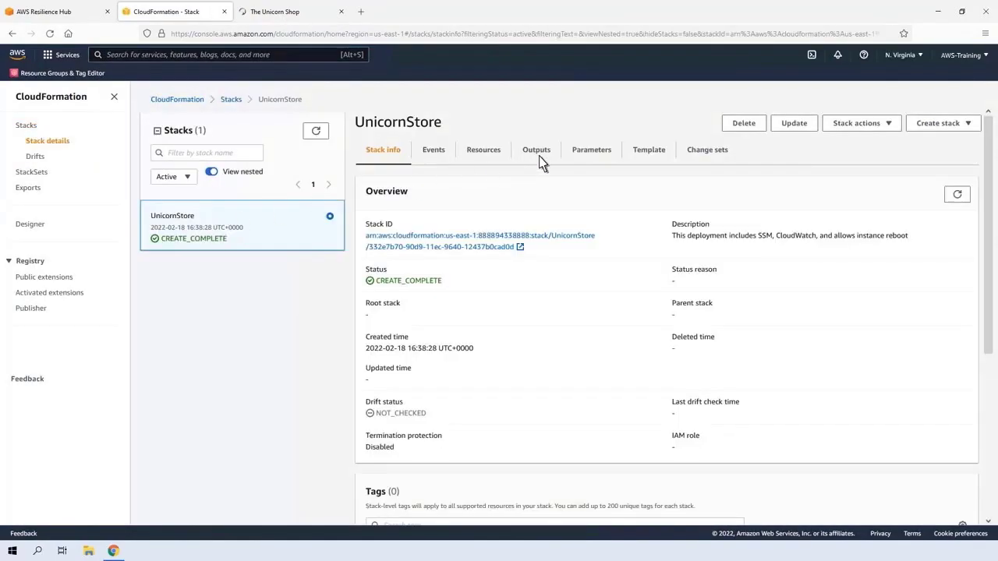
left_click(537, 150)
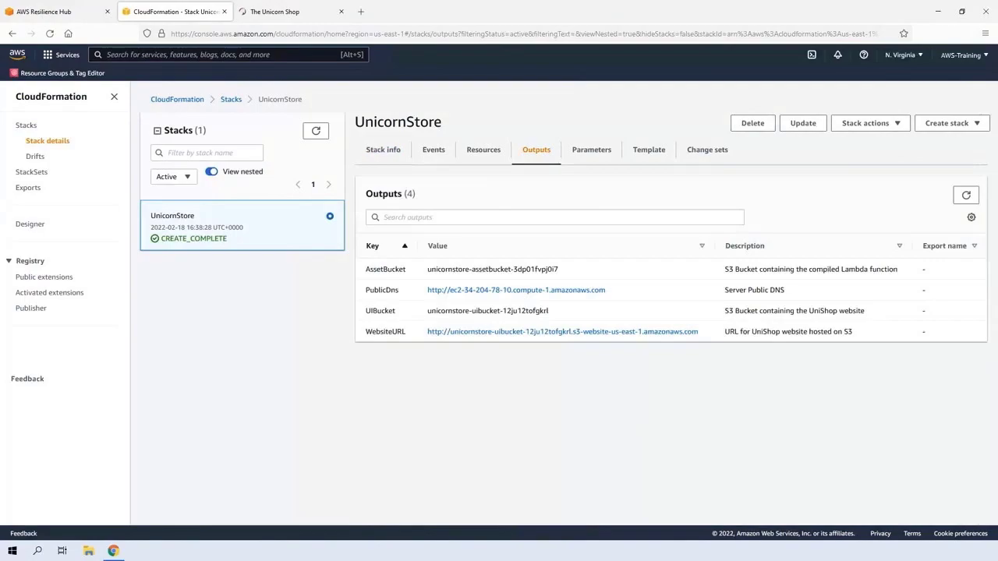
mouse_move(542, 161)
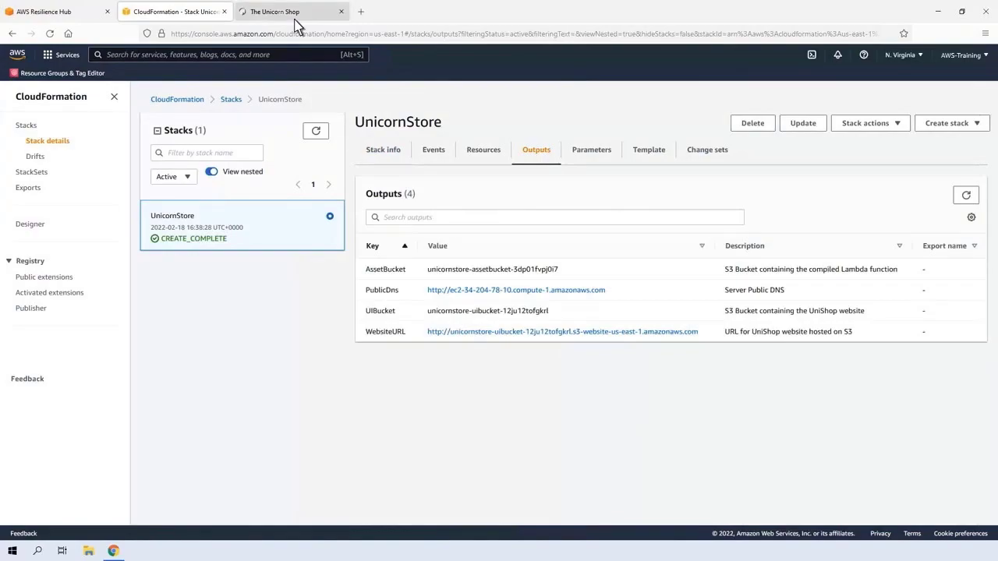
- Browse the Unicorn Shop storefront, opening and closing the UnicornFloat product details
left_click(289, 11)
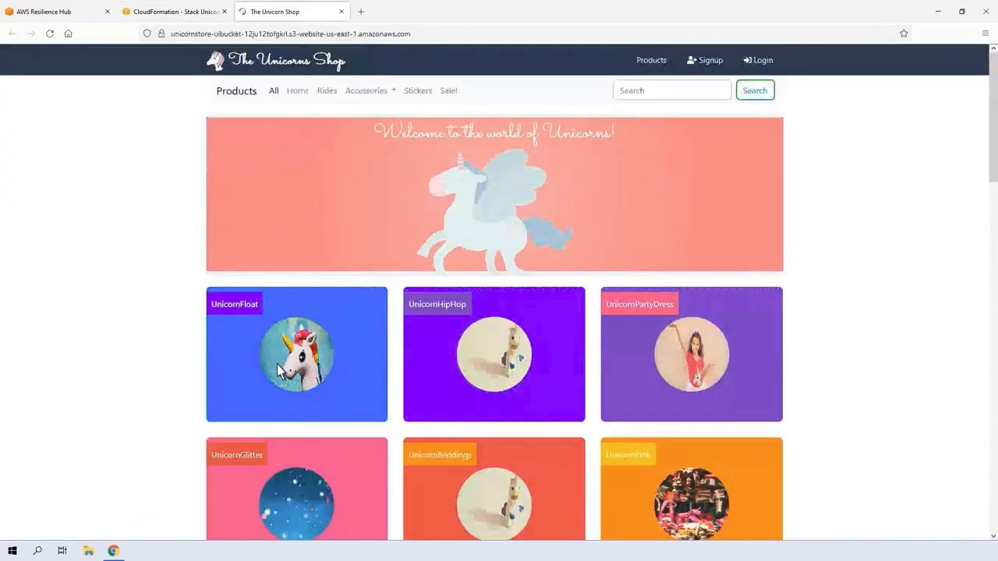
left_click(296, 354)
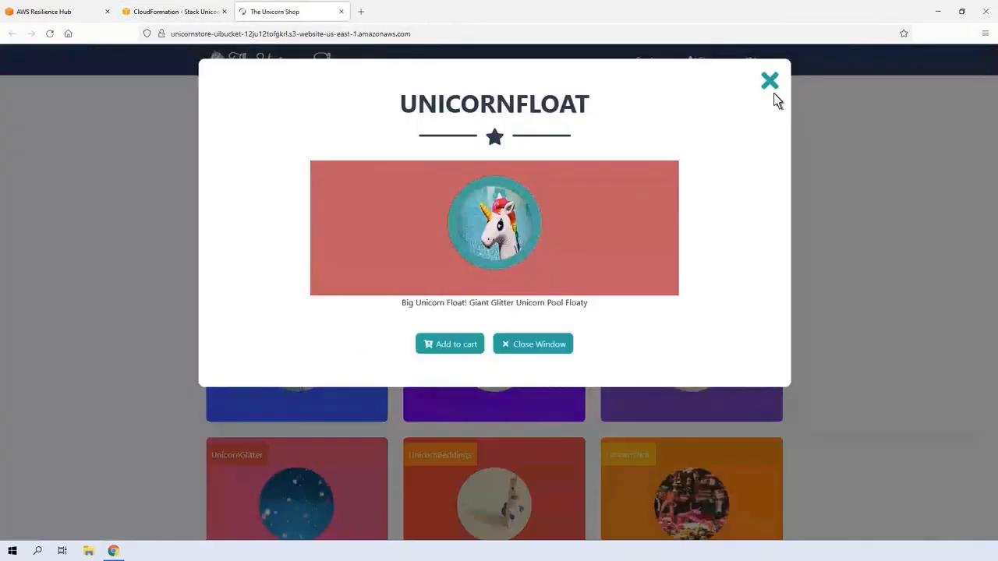
left_click(769, 80)
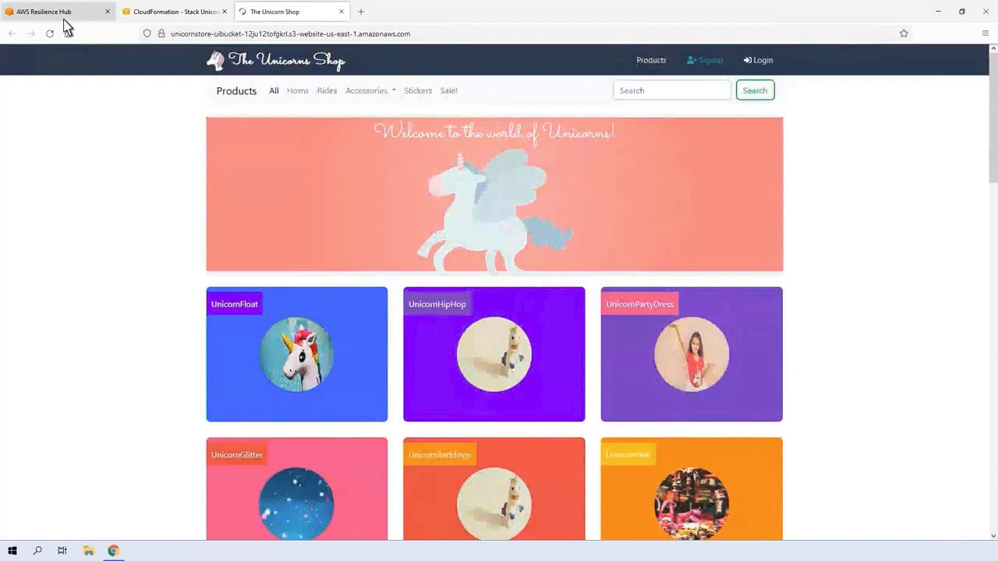
- Create a new application named Unistore from the UnicornStore CloudFormation stack
left_click(54, 10)
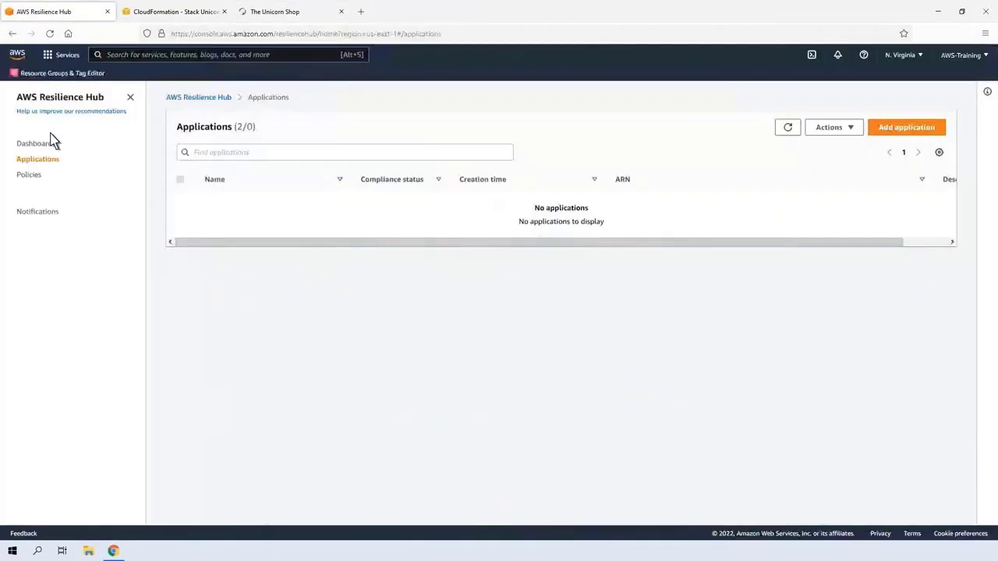
left_click(34, 143)
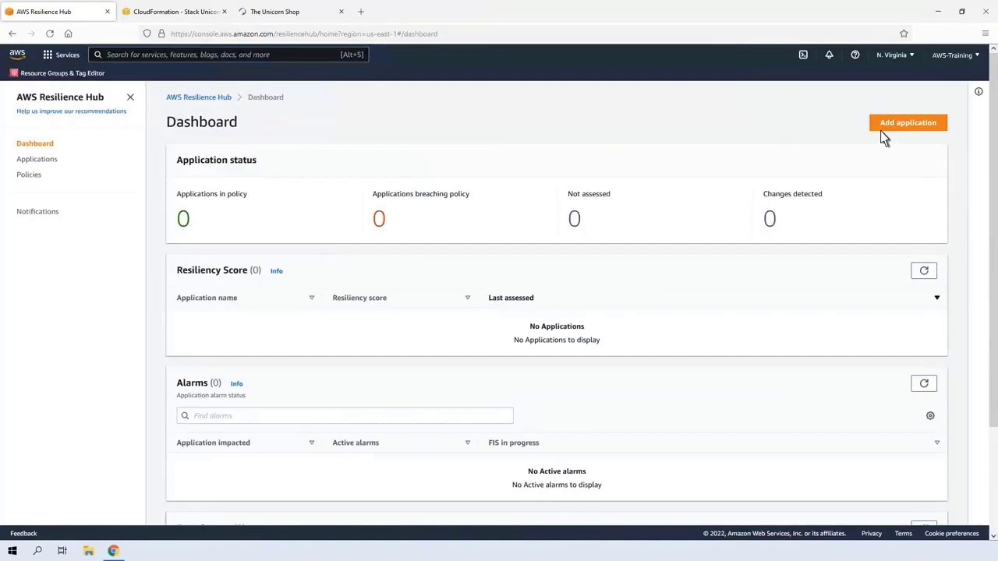
left_click(908, 123)
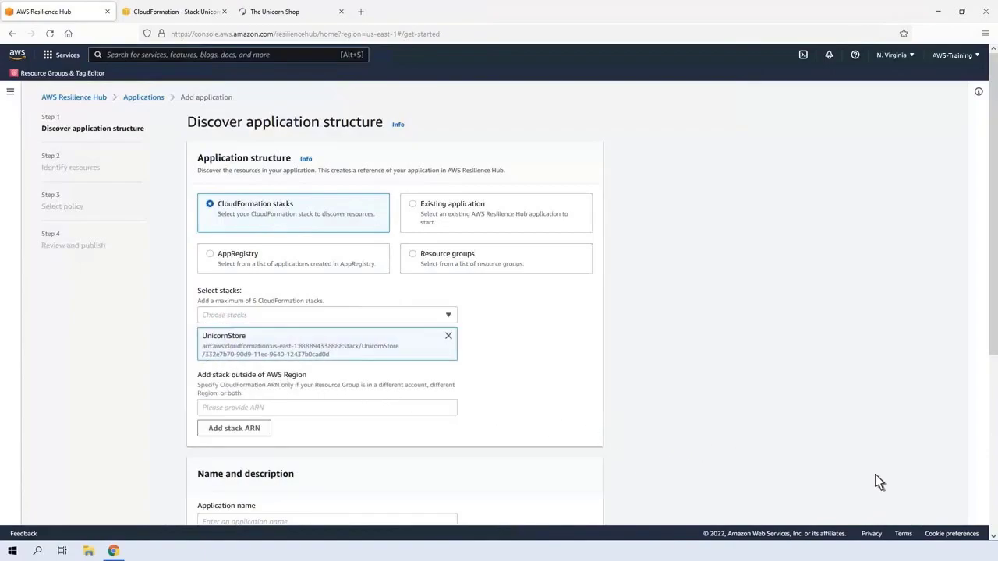
scroll("down", 3)
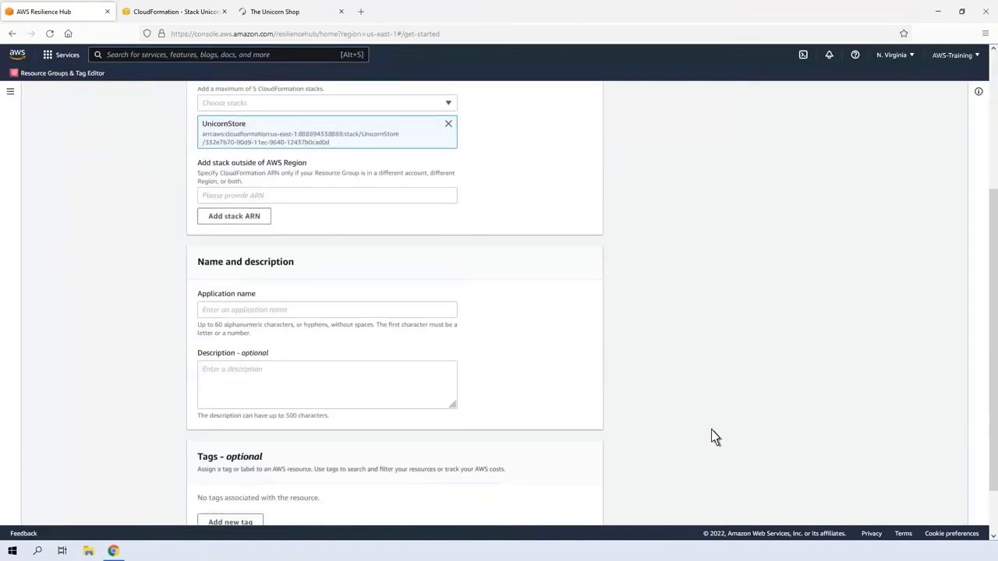
type("Unistore")
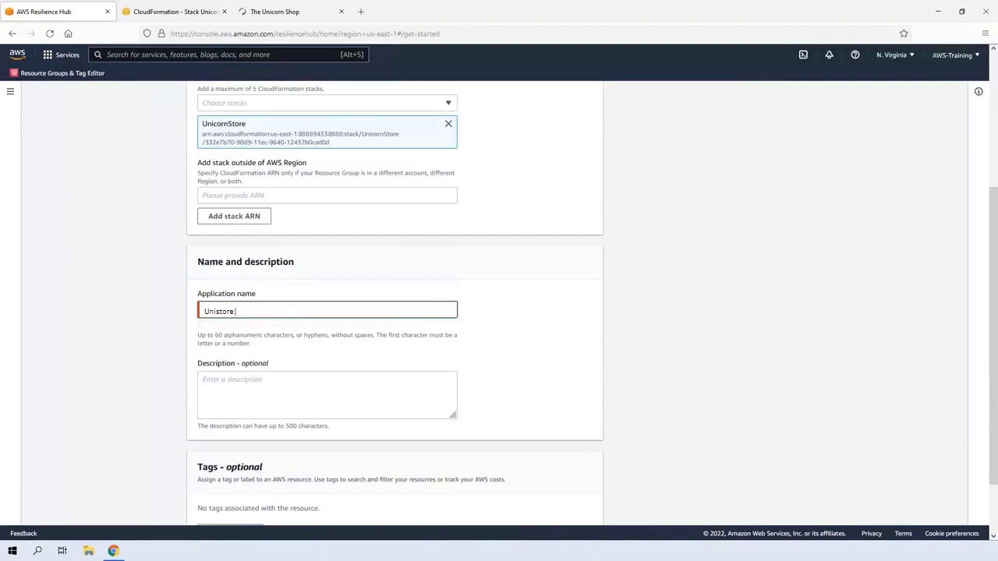
scroll("down", 3)
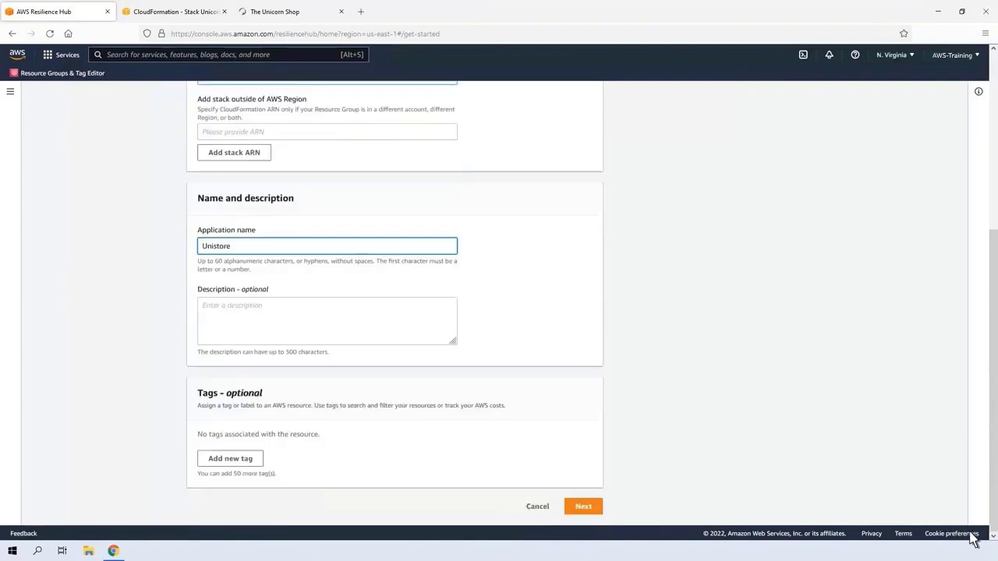
left_click(582, 506)
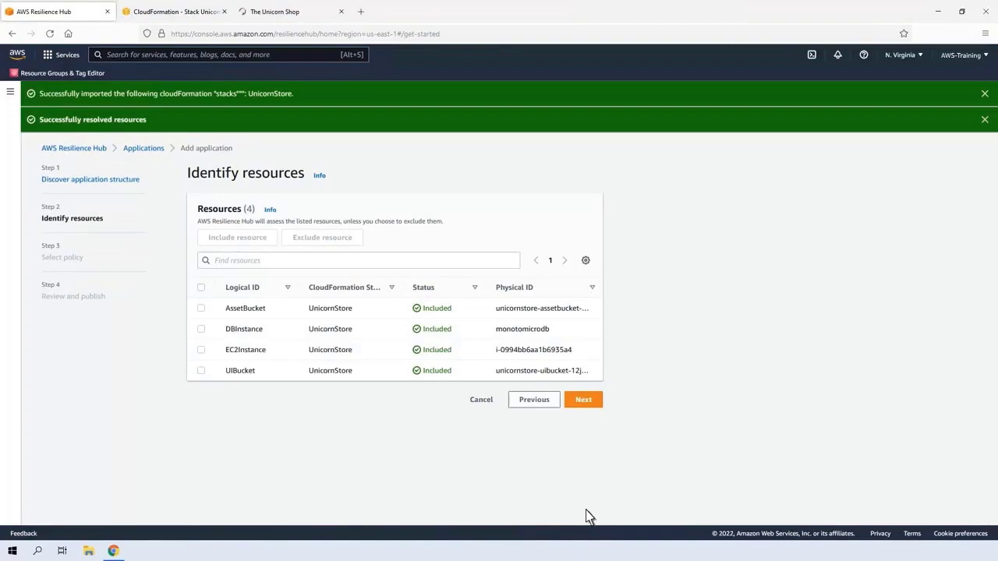
- Select all four discovered UnicornStore resources and proceed to policy selection
left_click(201, 286)
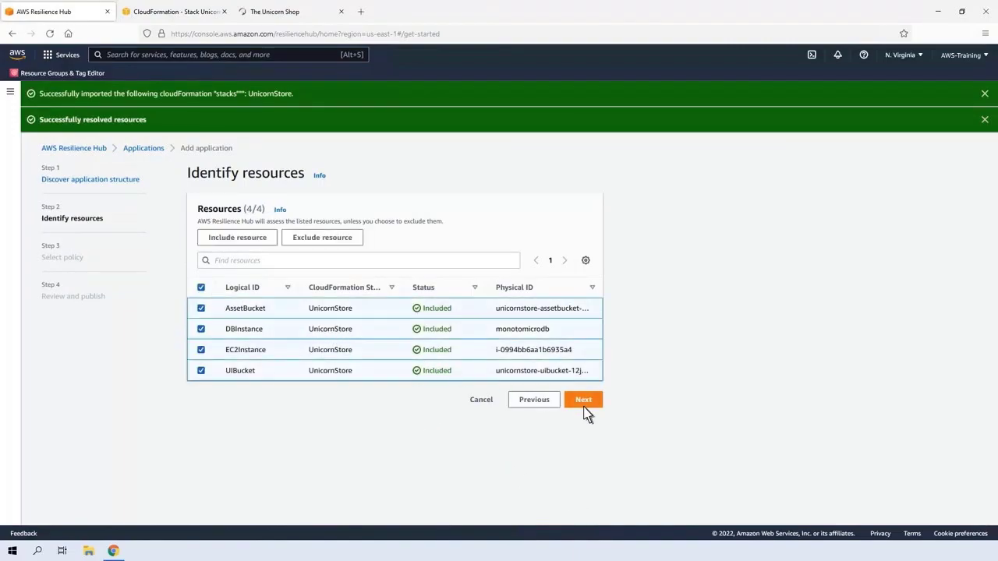
left_click(583, 399)
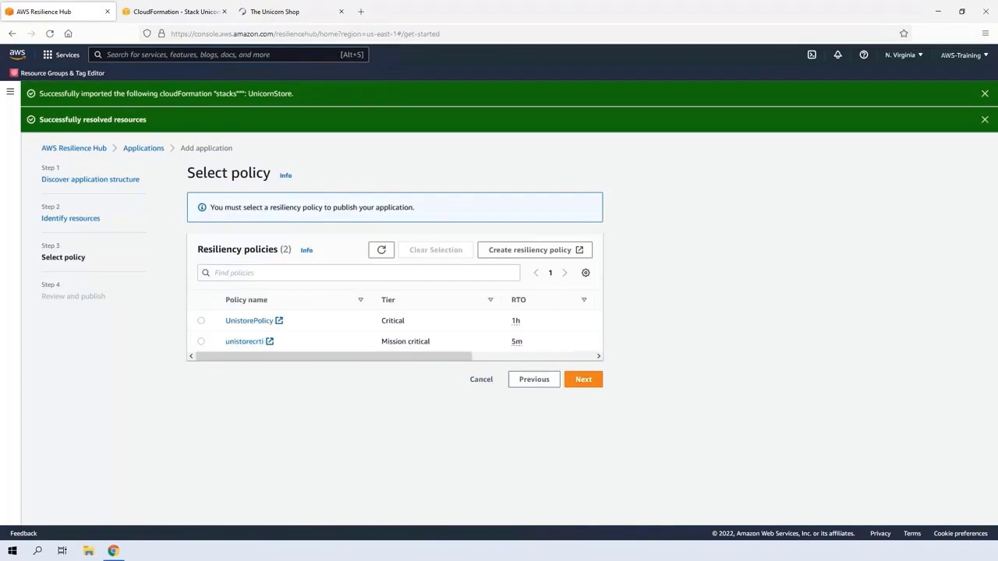
mouse_move(561, 319)
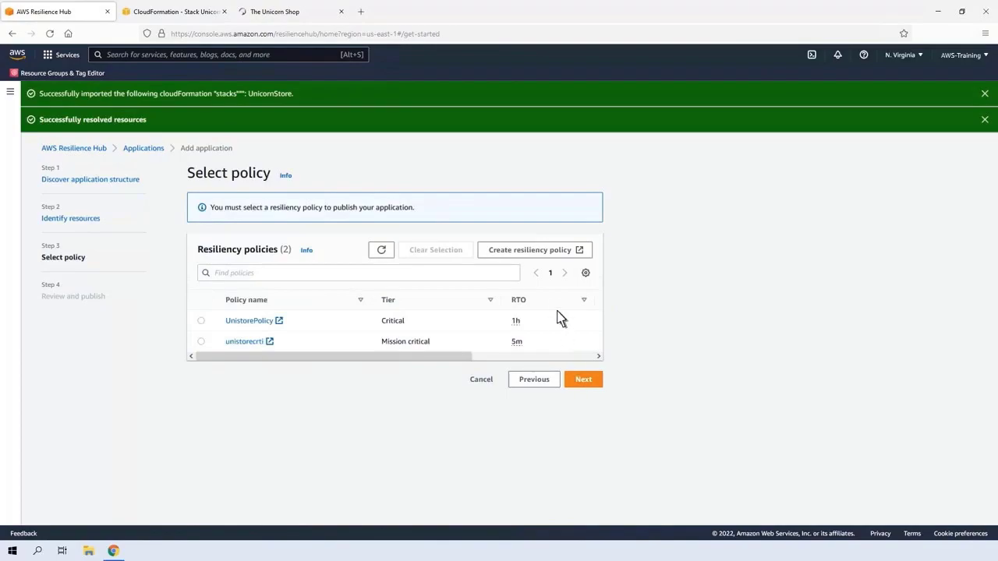
left_click(534, 250)
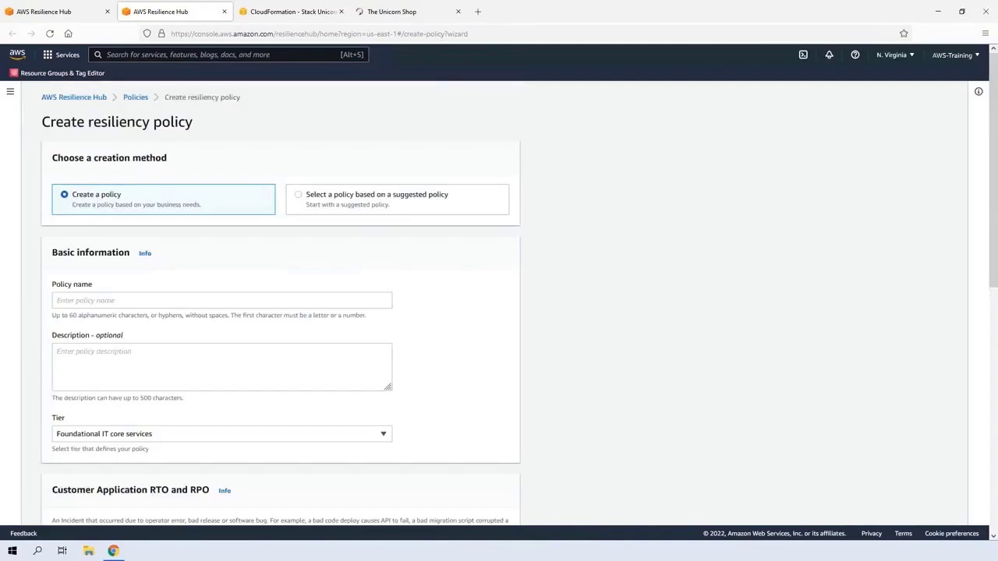
mouse_move(303, 204)
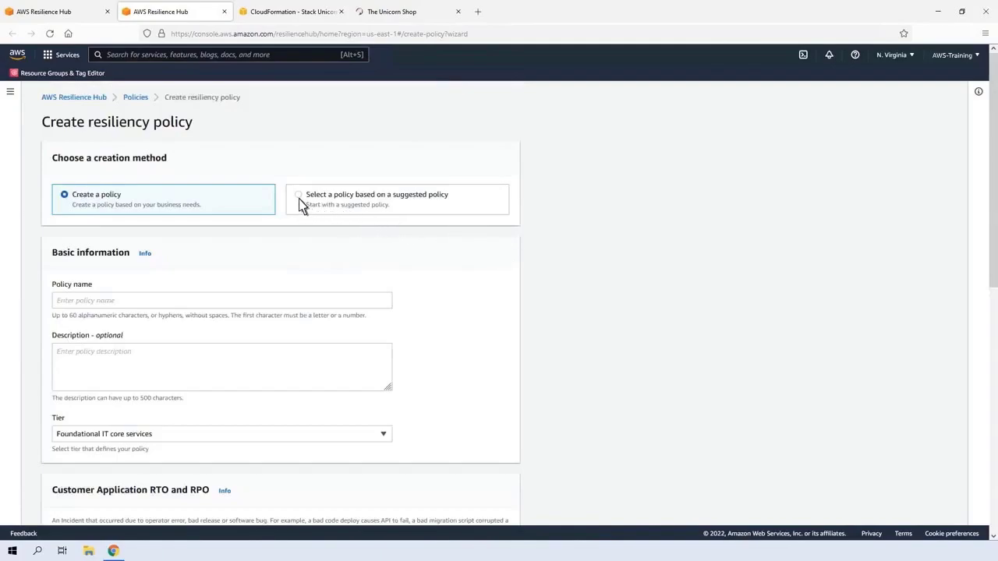
left_click(298, 194)
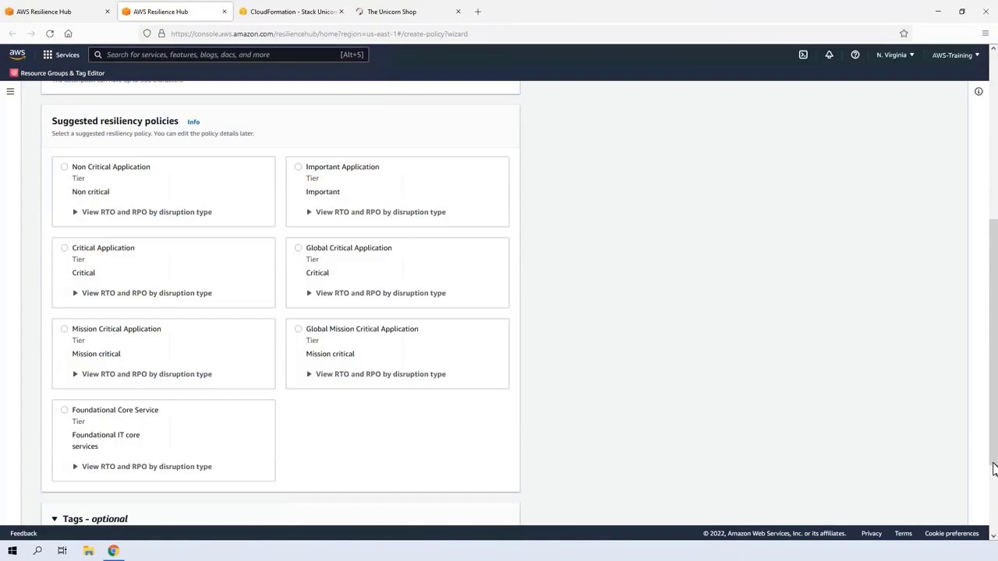
scroll("up", 3)
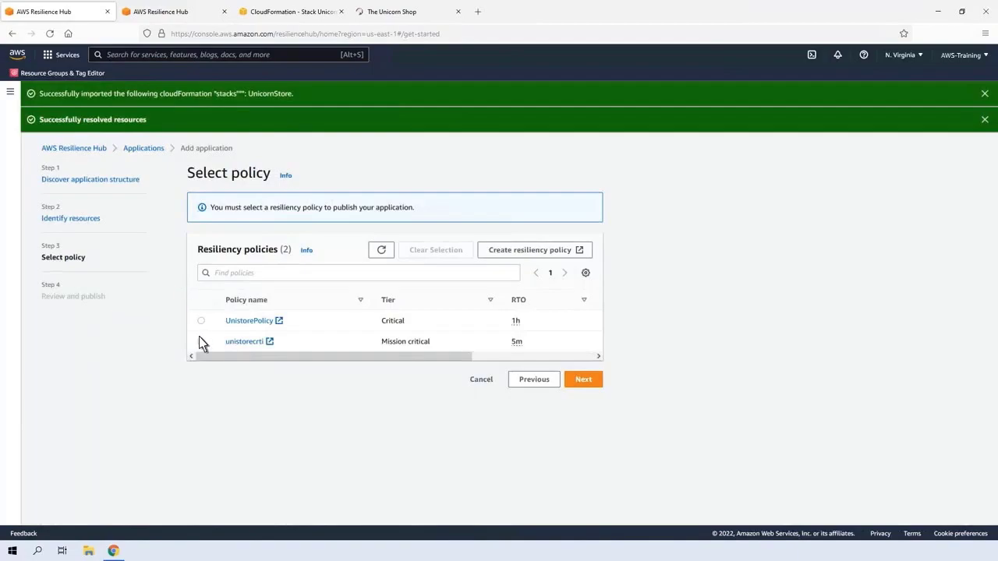
- Choose the mission-critical unistorecrti policy and scroll through the review summary
left_click(201, 342)
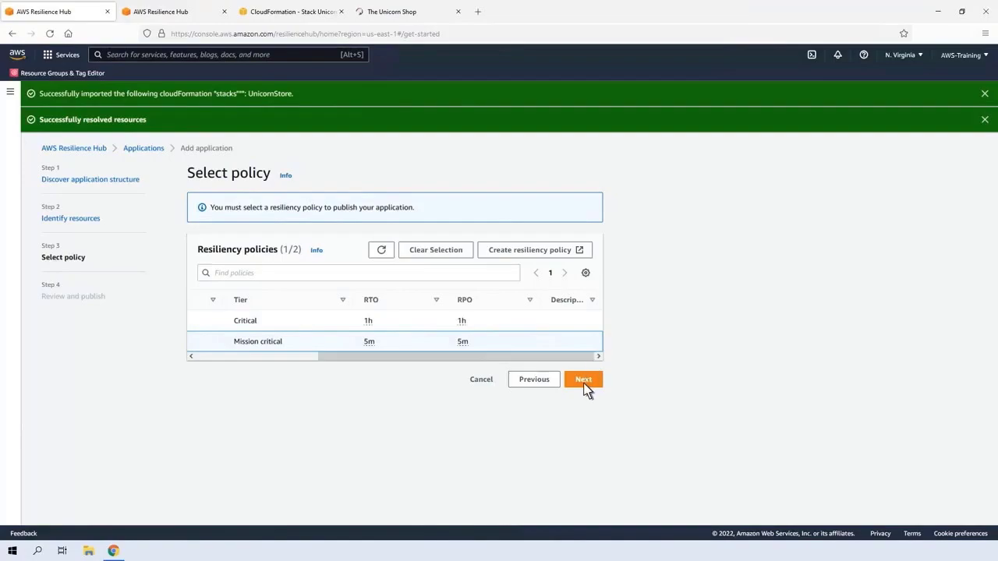
left_click(583, 379)
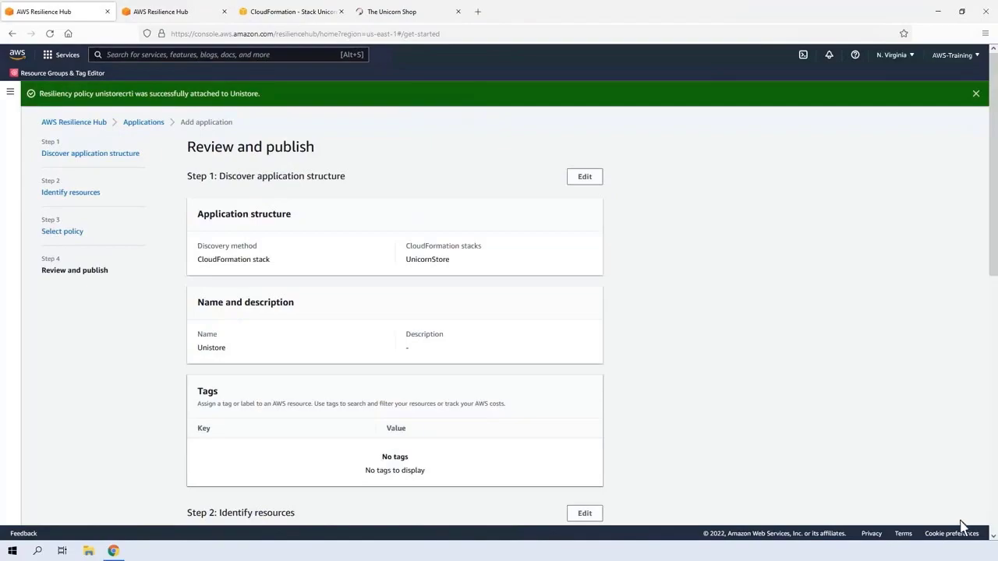
scroll("down", 3)
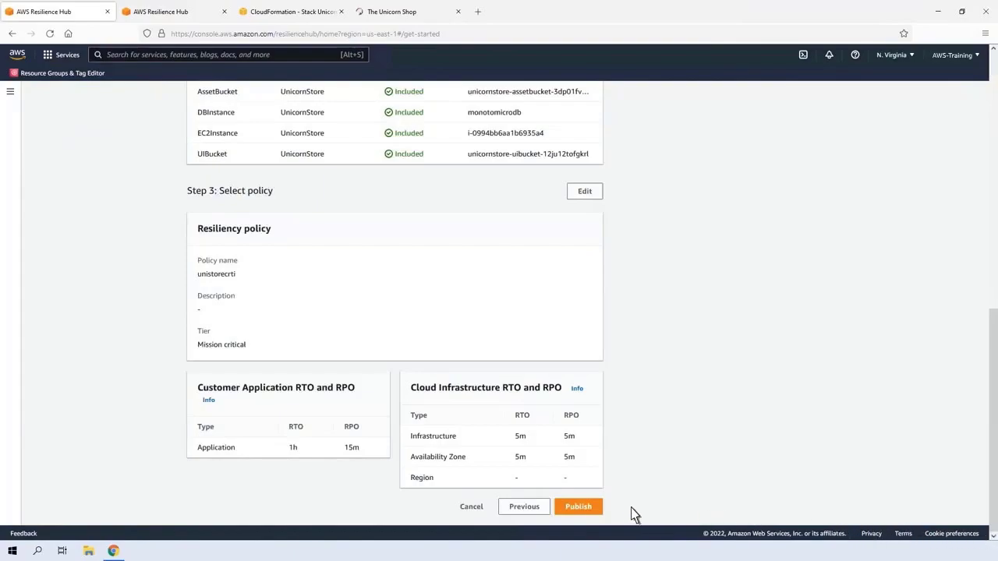
- Publish the Unistore application and return to its summary page
left_click(578, 507)
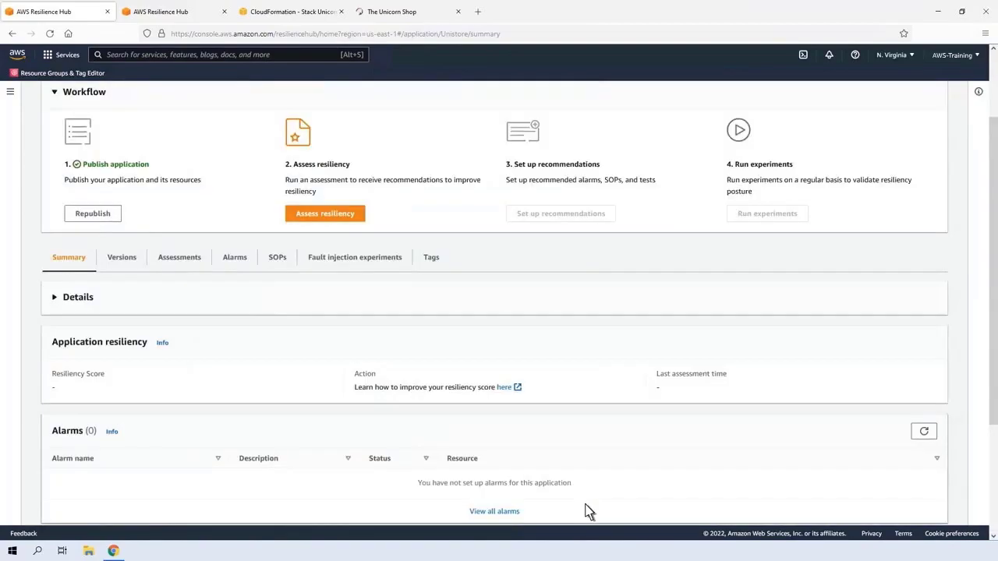
mouse_move(993, 537)
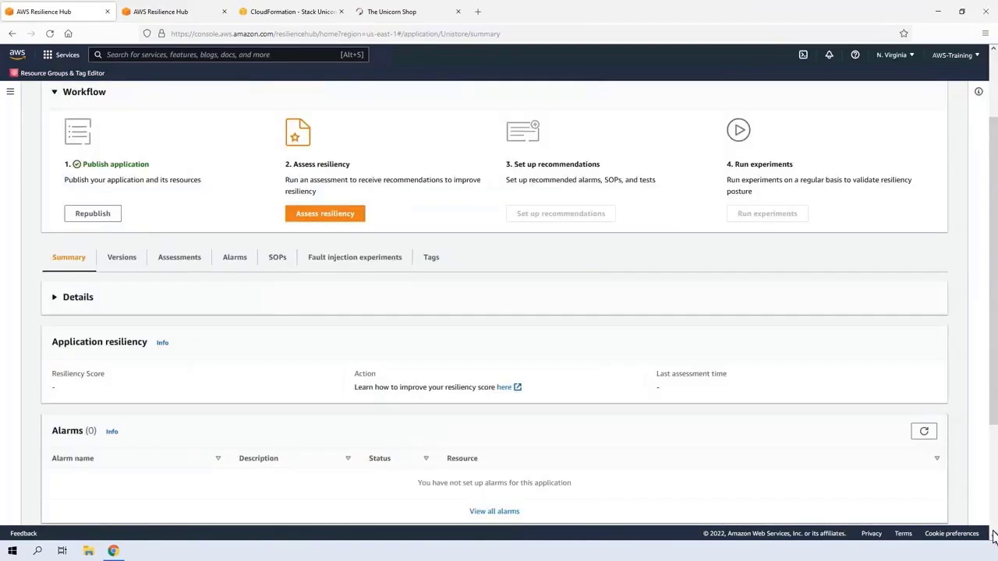
scroll("down", 3)
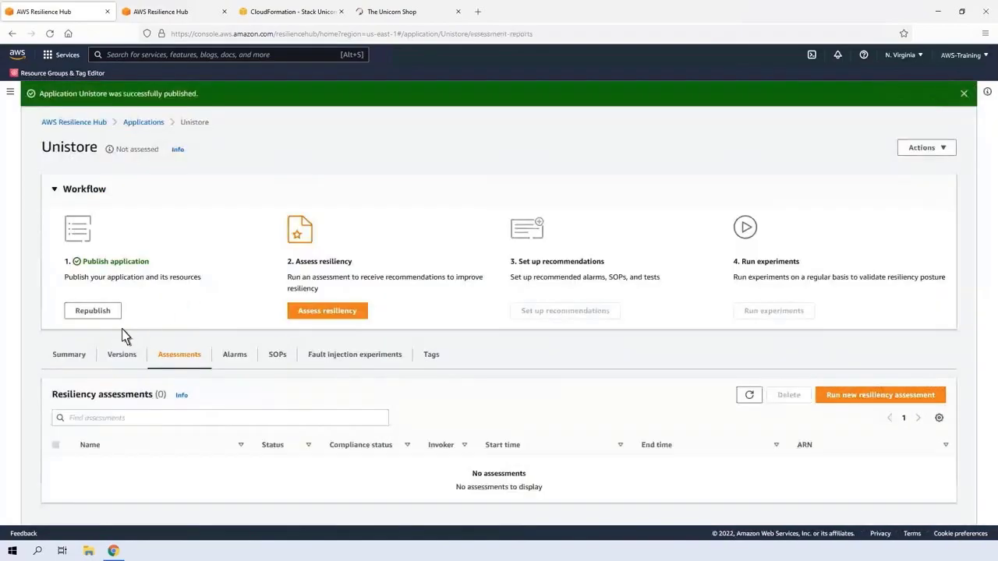
left_click(69, 354)
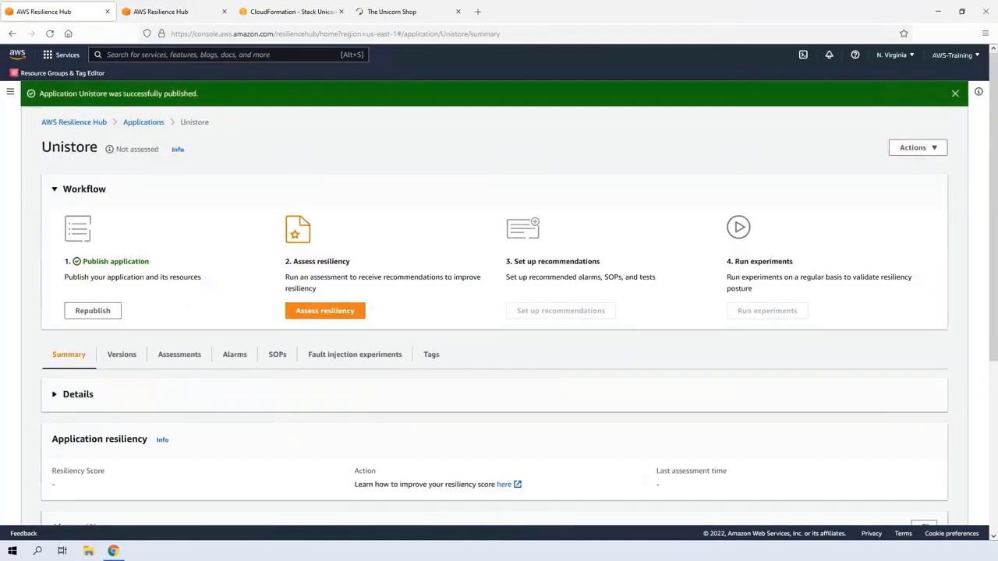
mouse_move(281, 335)
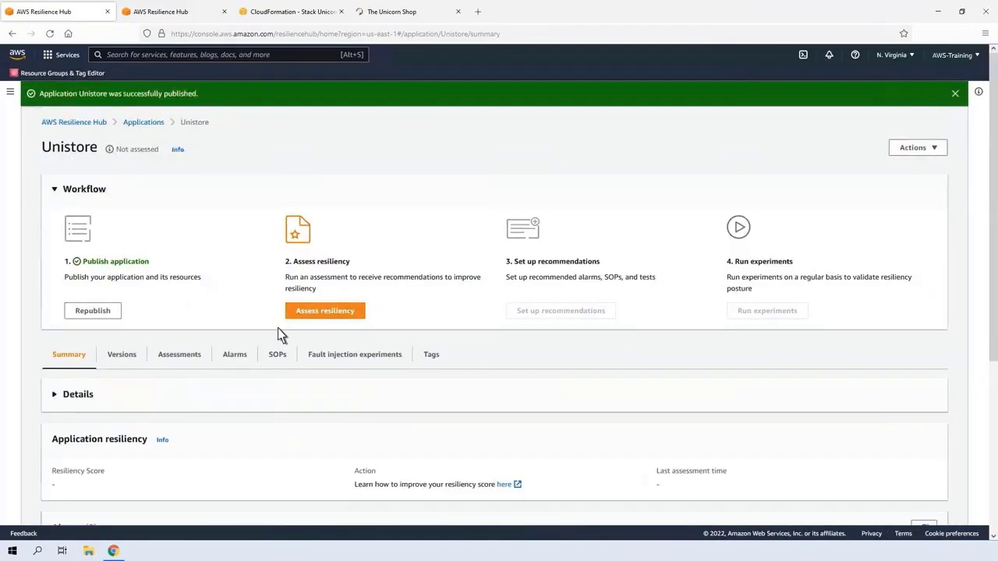
- Run a Unistore assessment under the suggested report name and refresh its status
left_click(324, 311)
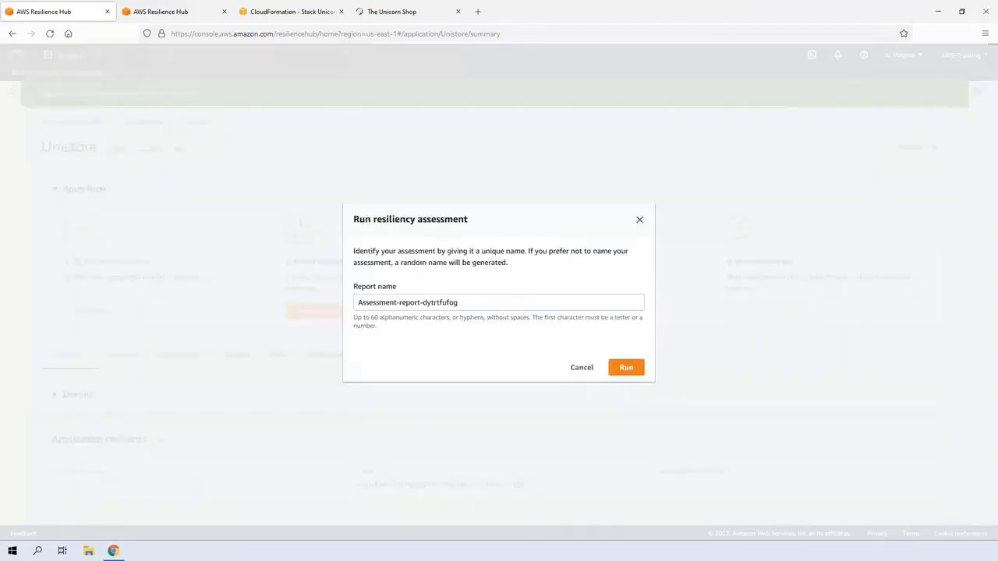
left_click(498, 302)
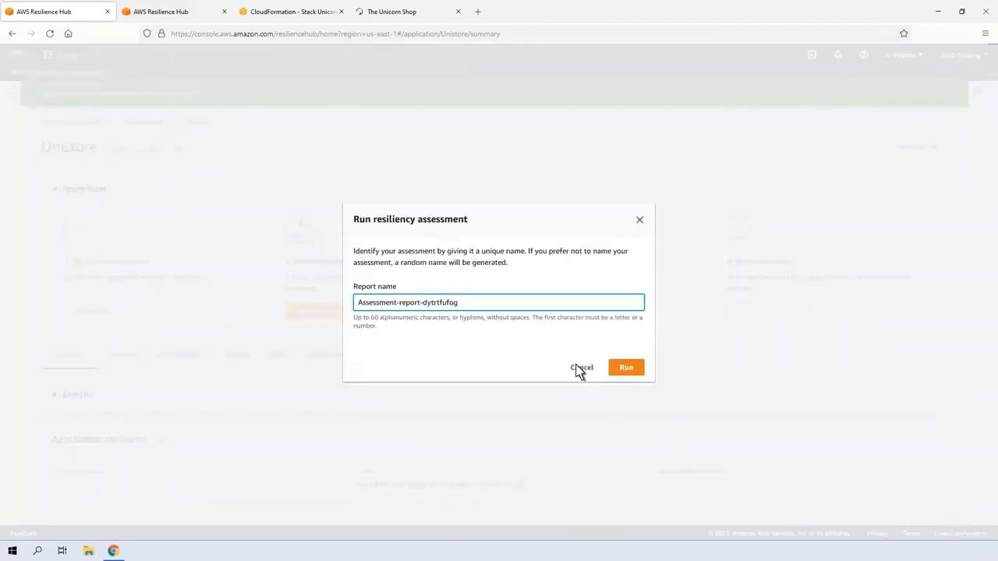
left_click(626, 367)
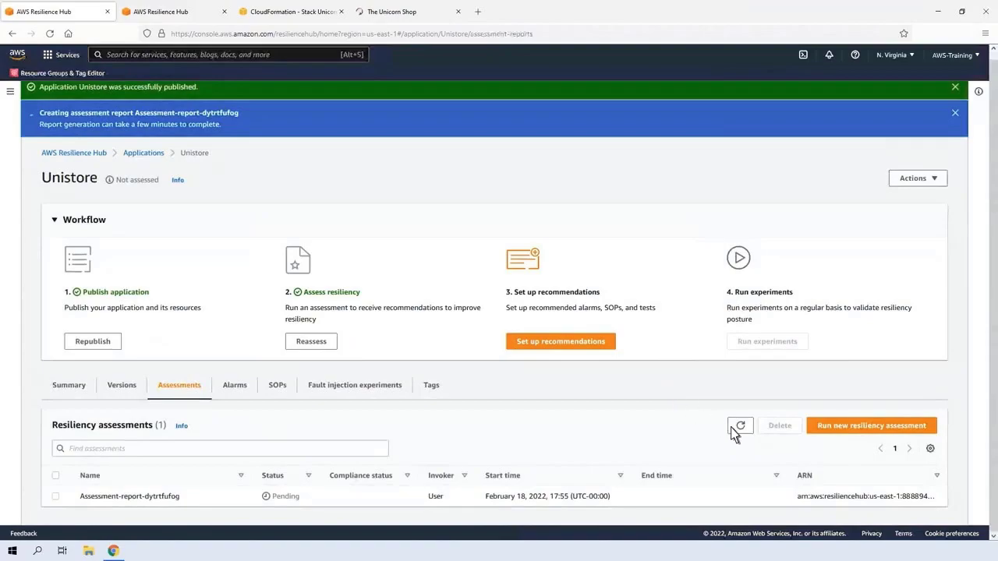
left_click(739, 425)
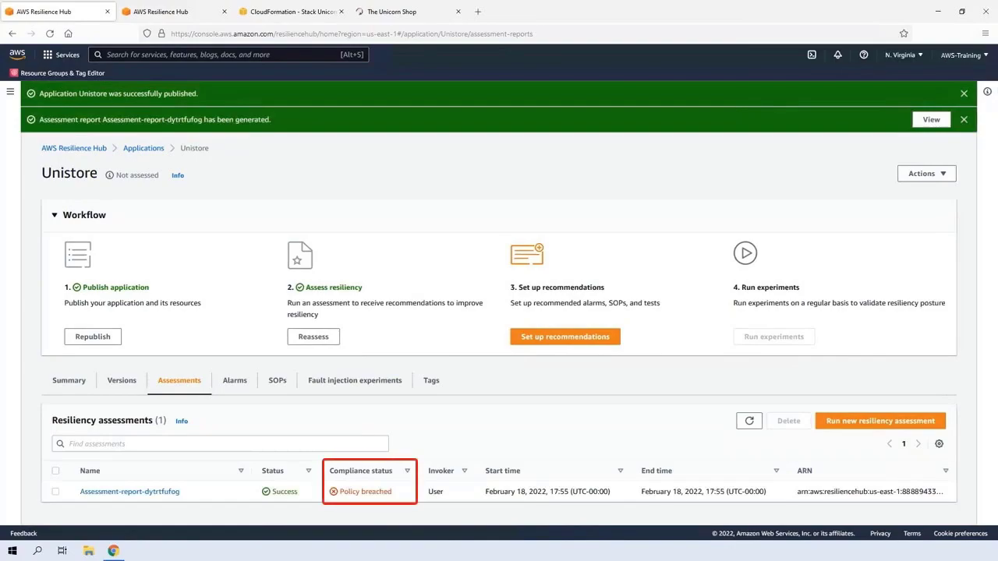
- Open the Unistore assessment report and review the Application RTO/RPO breaches per component
left_click(129, 491)
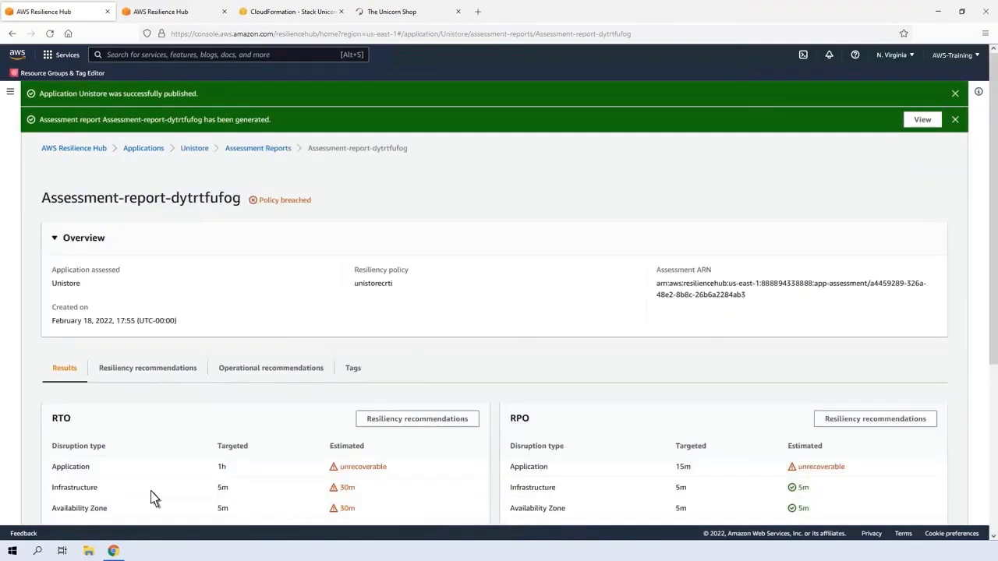
scroll("down", 3)
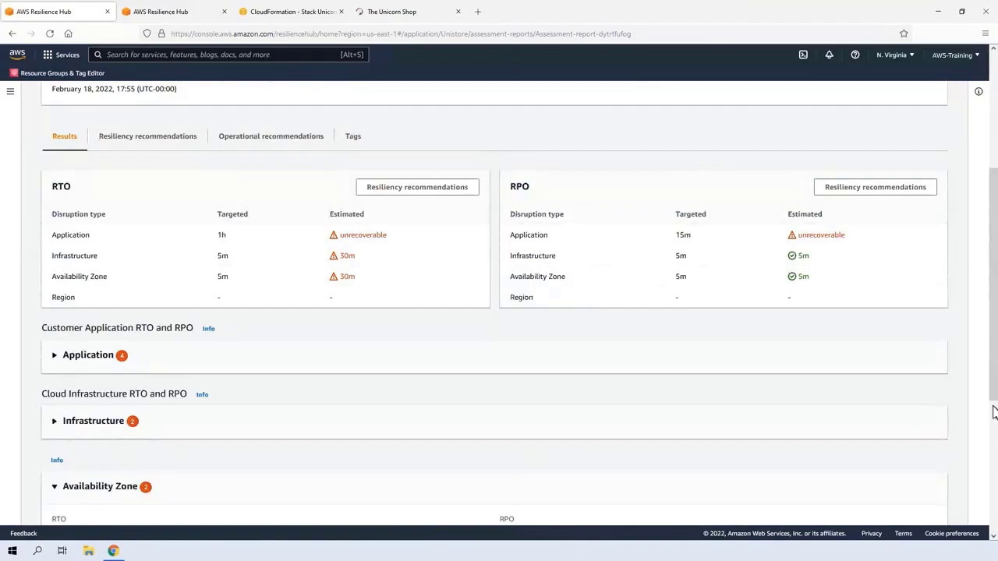
scroll("down", 3)
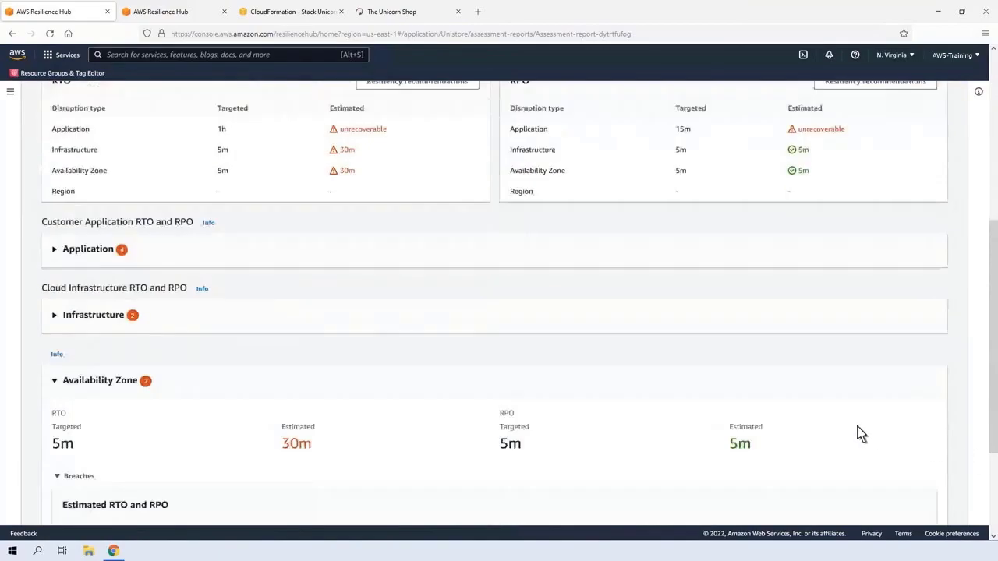
mouse_move(60, 257)
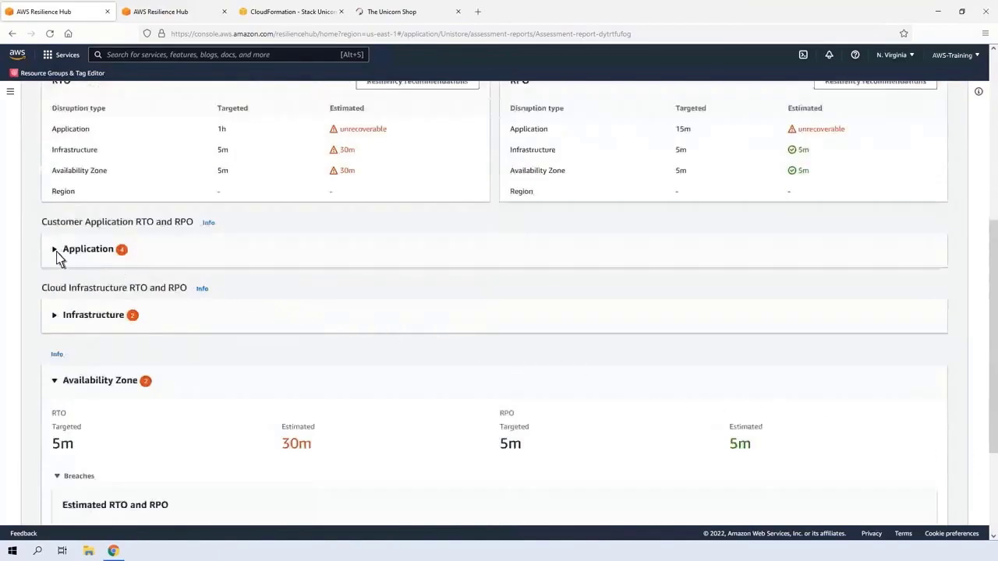
left_click(55, 248)
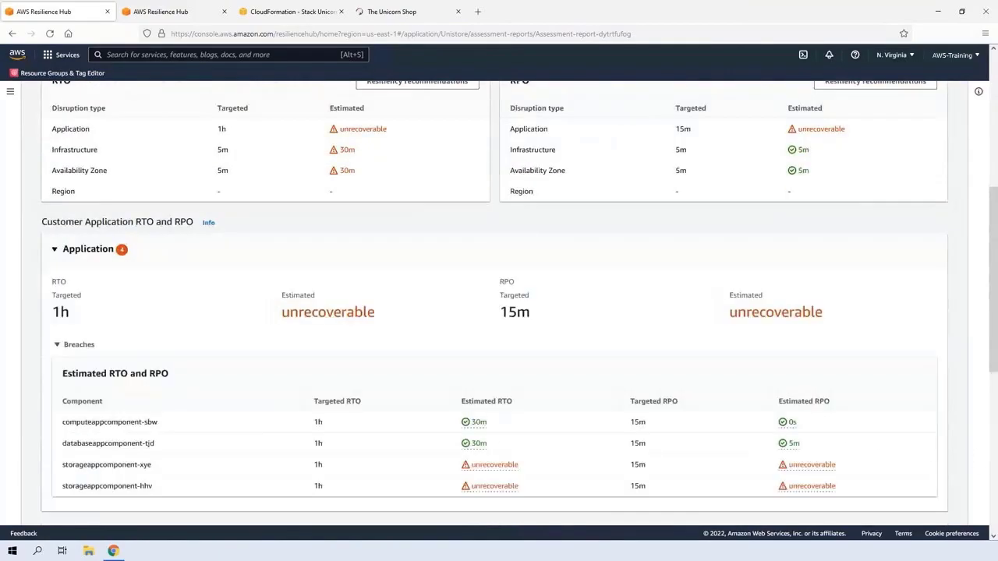
mouse_move(914, 465)
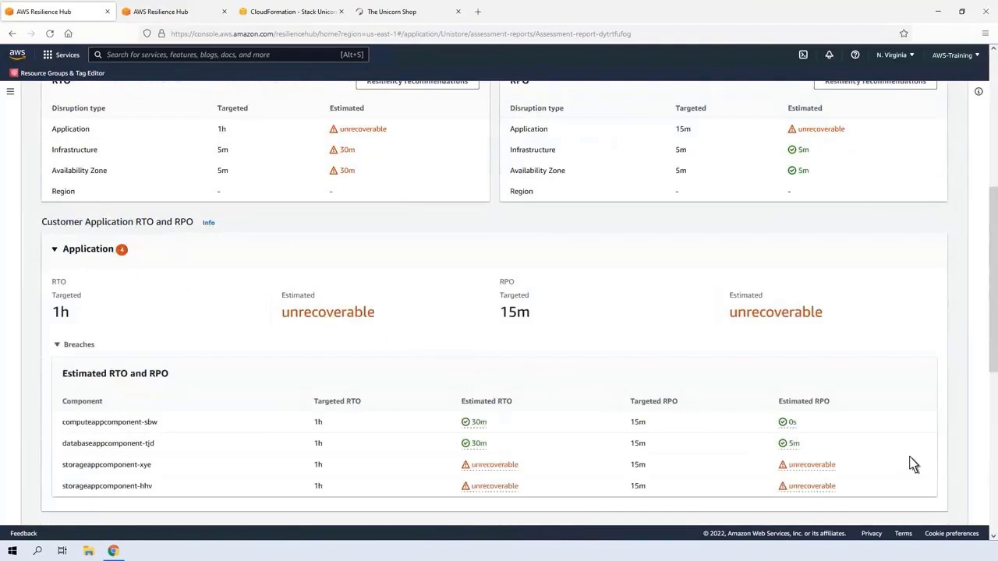
scroll("down", 3)
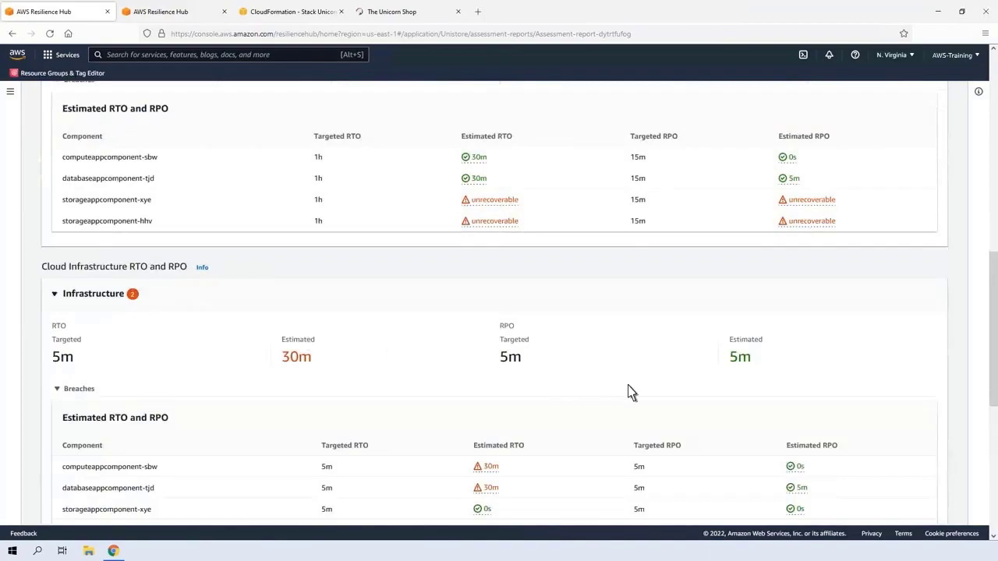
scroll("down", 3)
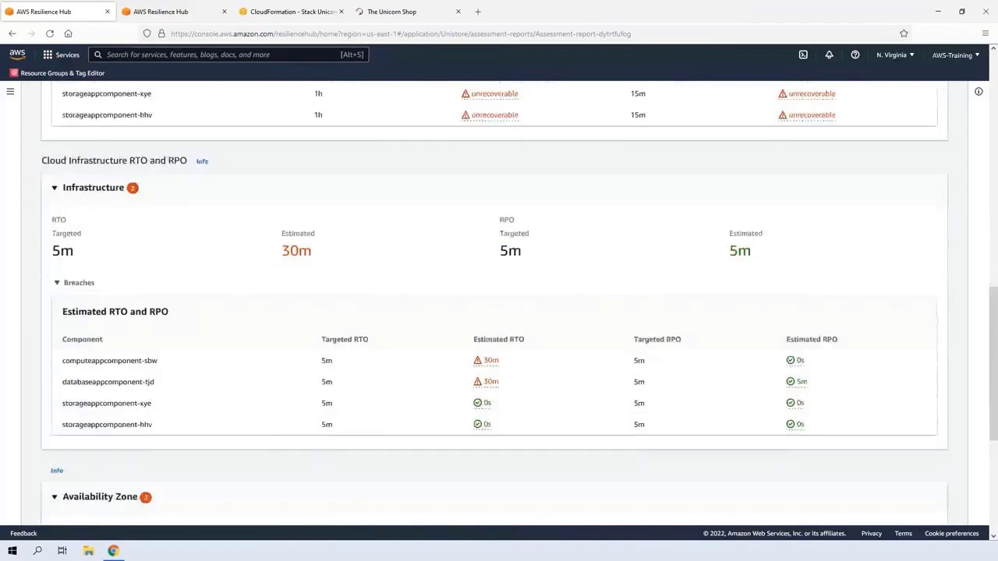
mouse_move(991, 517)
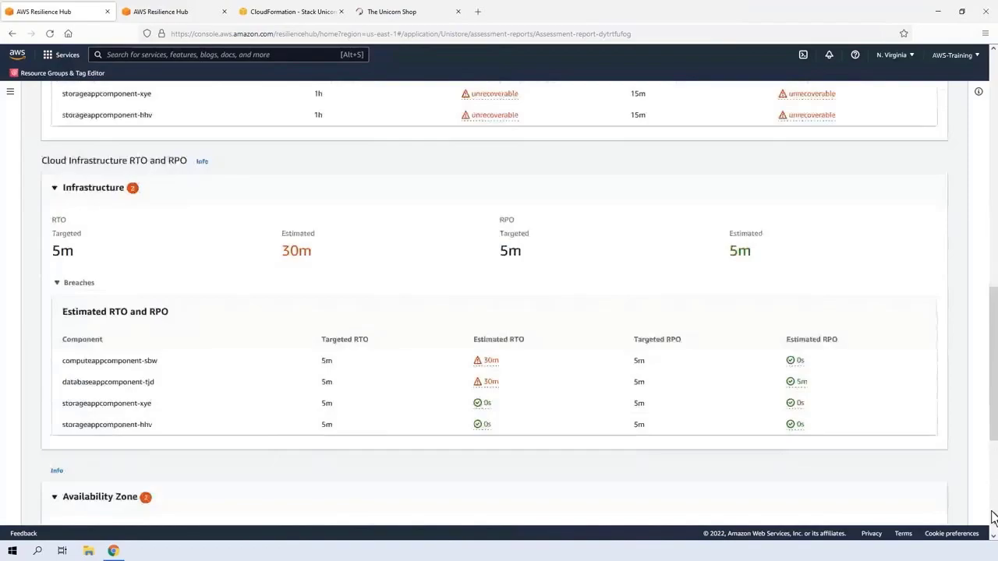
scroll("down", 3)
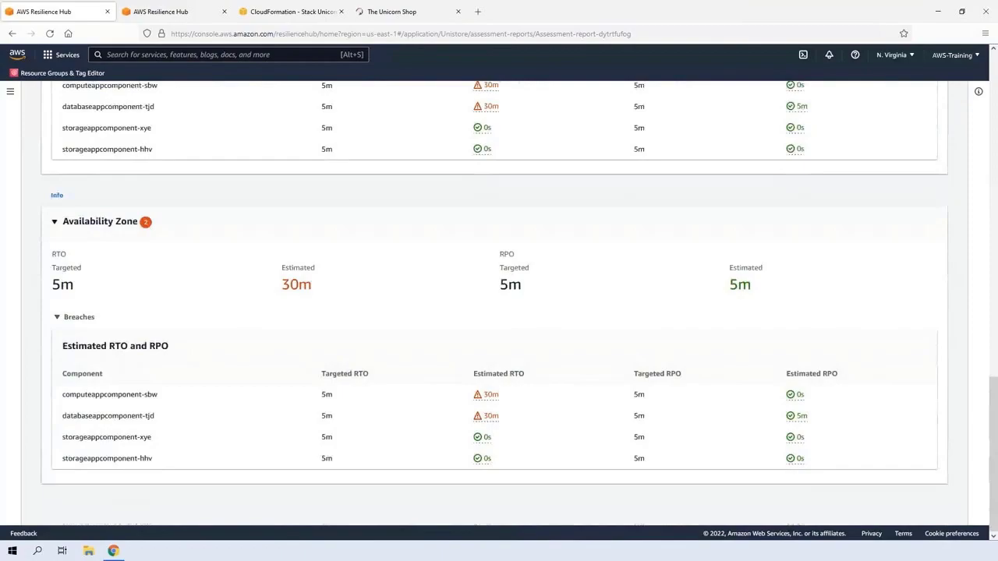
scroll("up", 3)
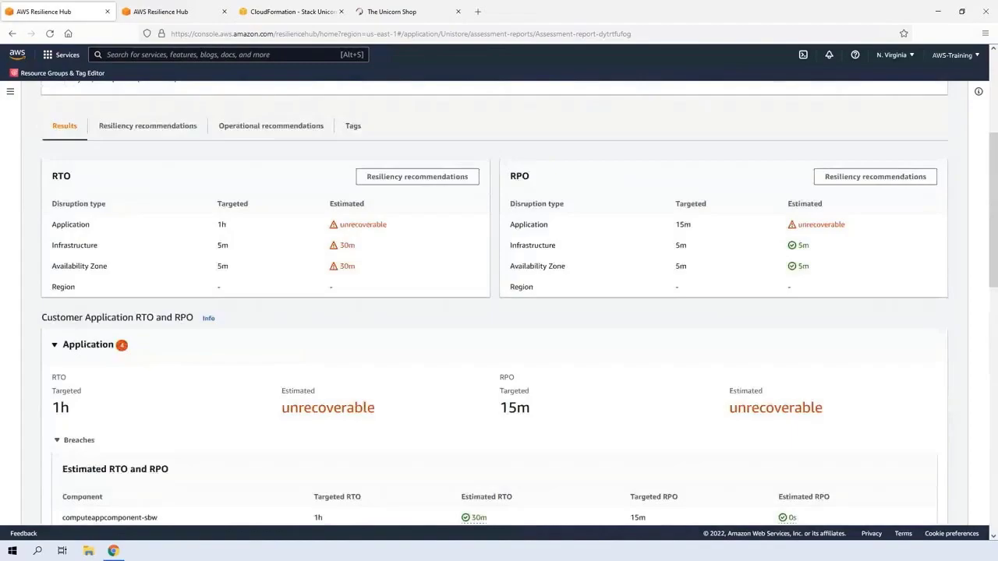
mouse_move(179, 138)
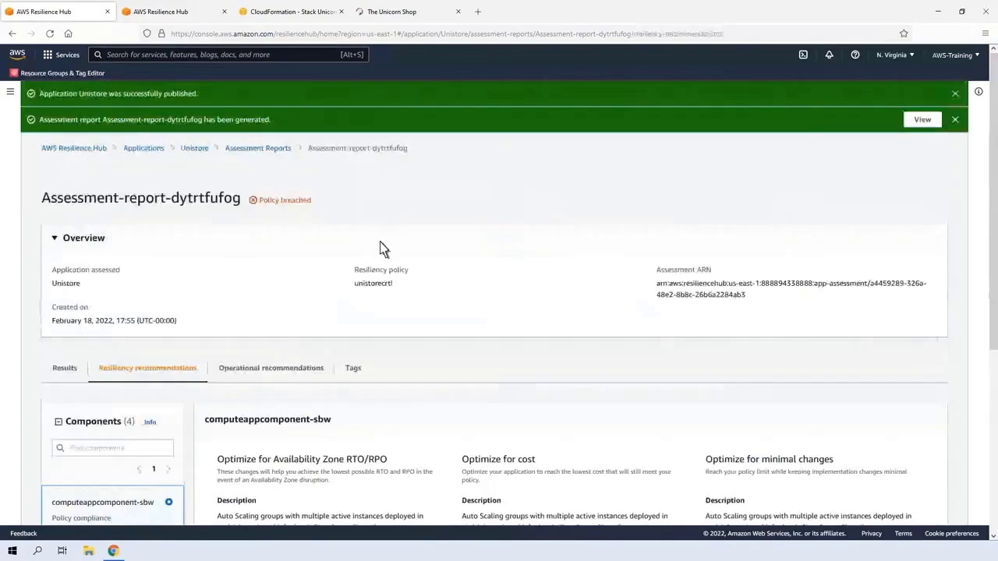
- Review recommendations for databaseappcomponent-tjd, storageappcomponent-hhv and storageappcomponent-xye, then search 's3'
scroll("down", 3)
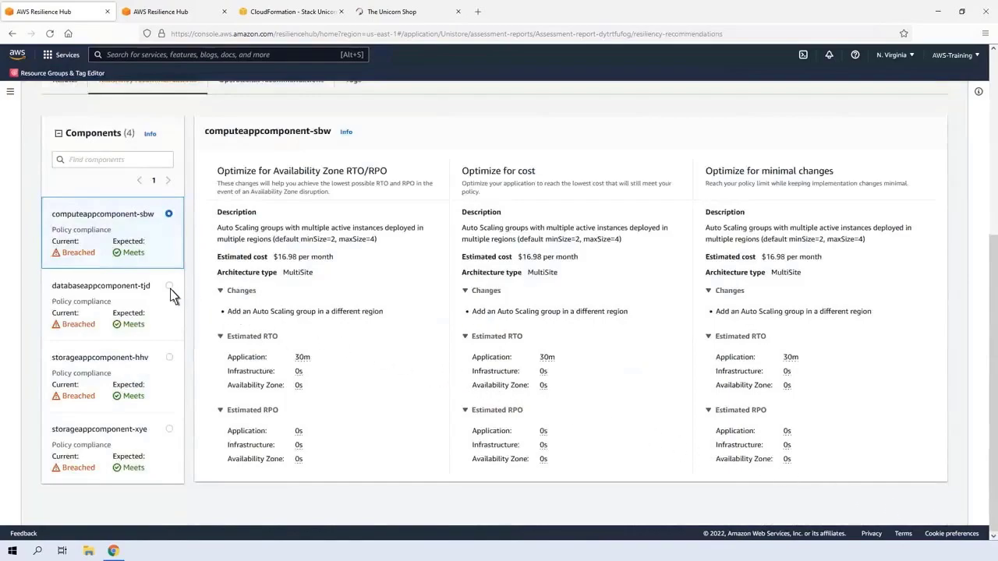
left_click(100, 285)
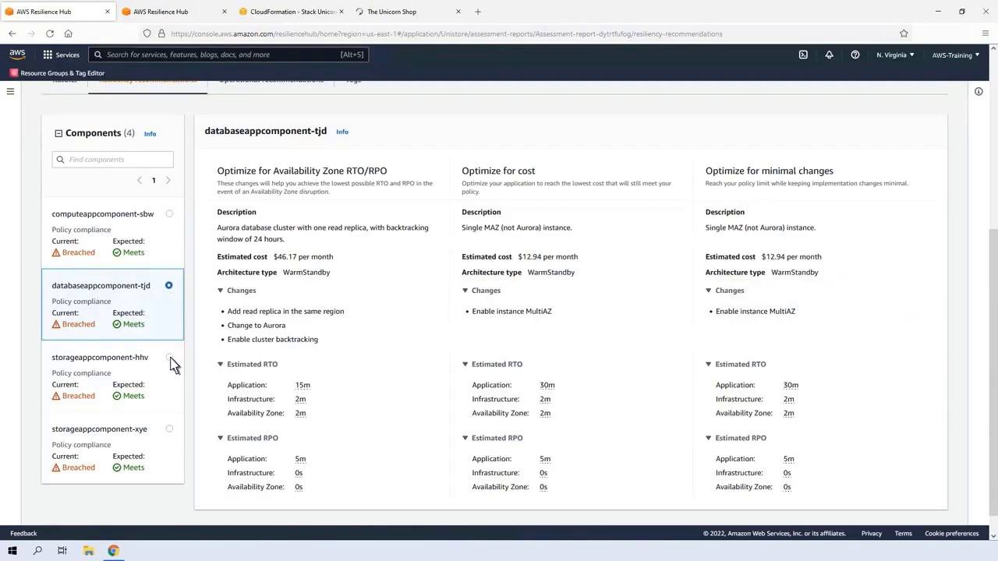
left_click(99, 357)
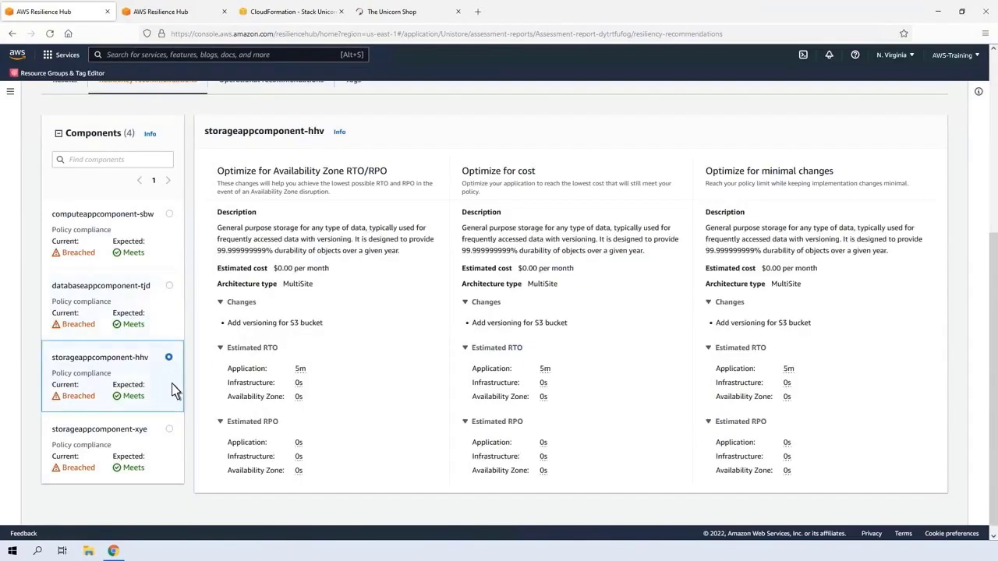
left_click(99, 448)
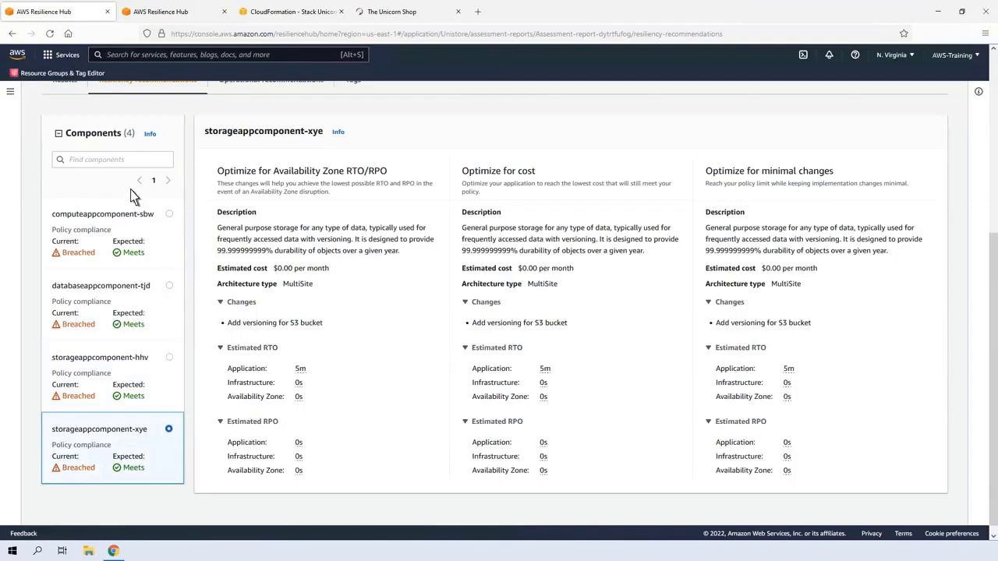
type("s3")
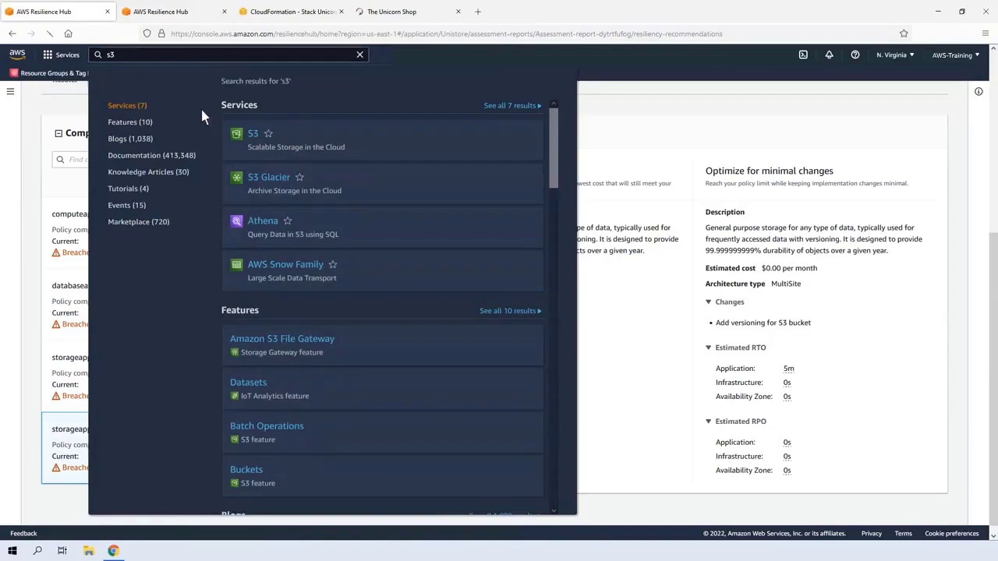
- Enable Bucket Versioning on the unicornstore asset bucket
left_click(253, 133)
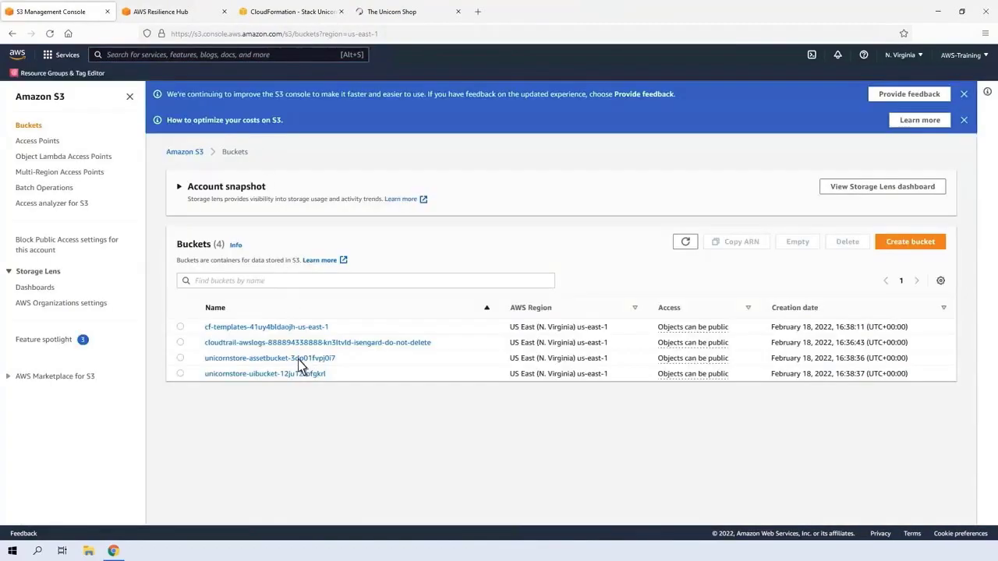
left_click(268, 358)
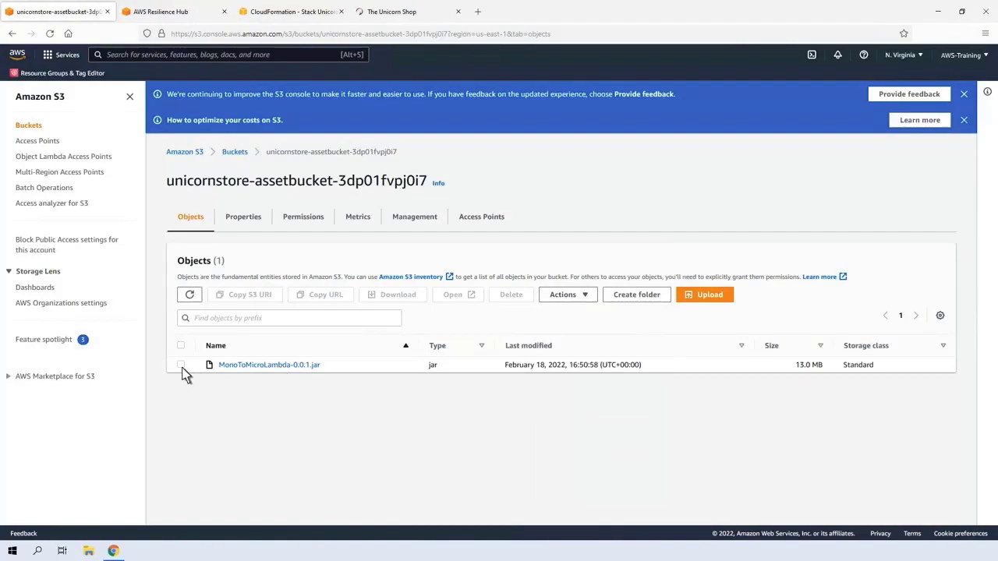
left_click(243, 216)
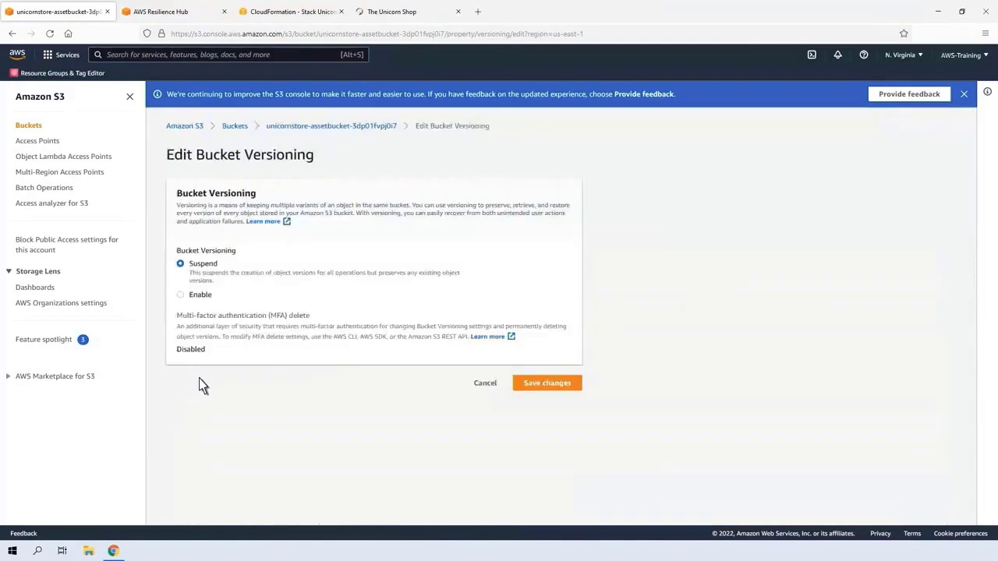
left_click(180, 295)
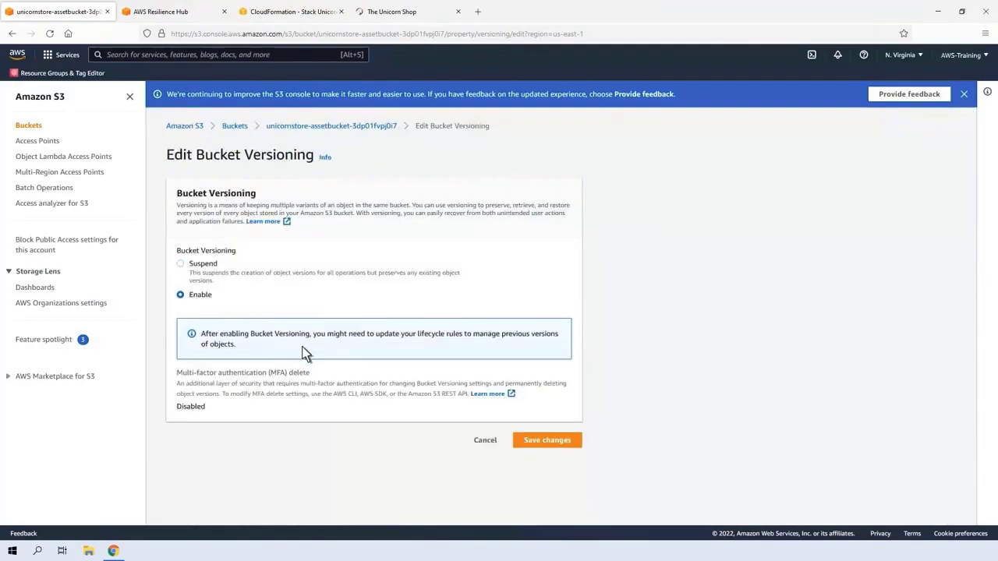
left_click(546, 440)
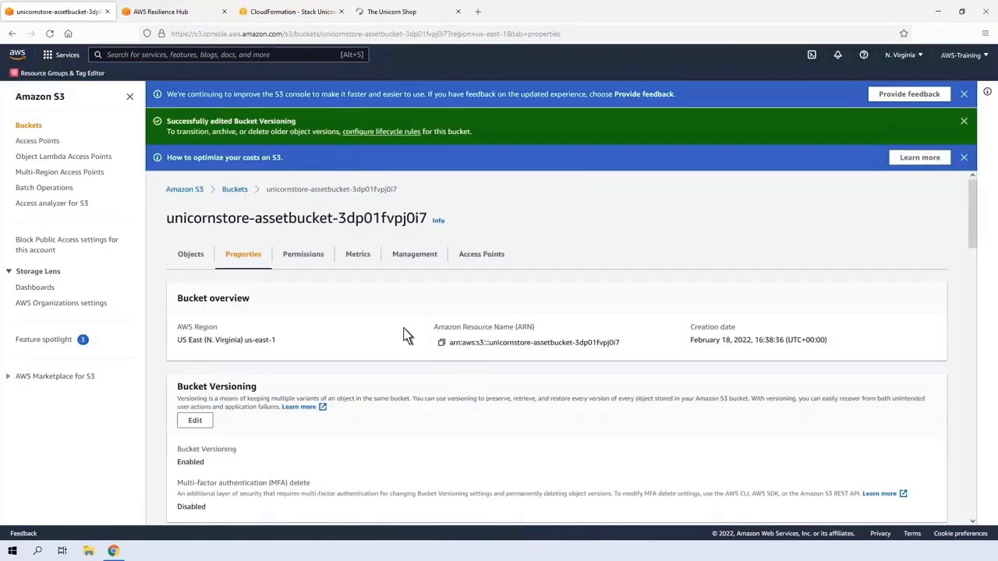
- Enable Bucket Versioning on the unicornstore UI bucket
left_click(234, 188)
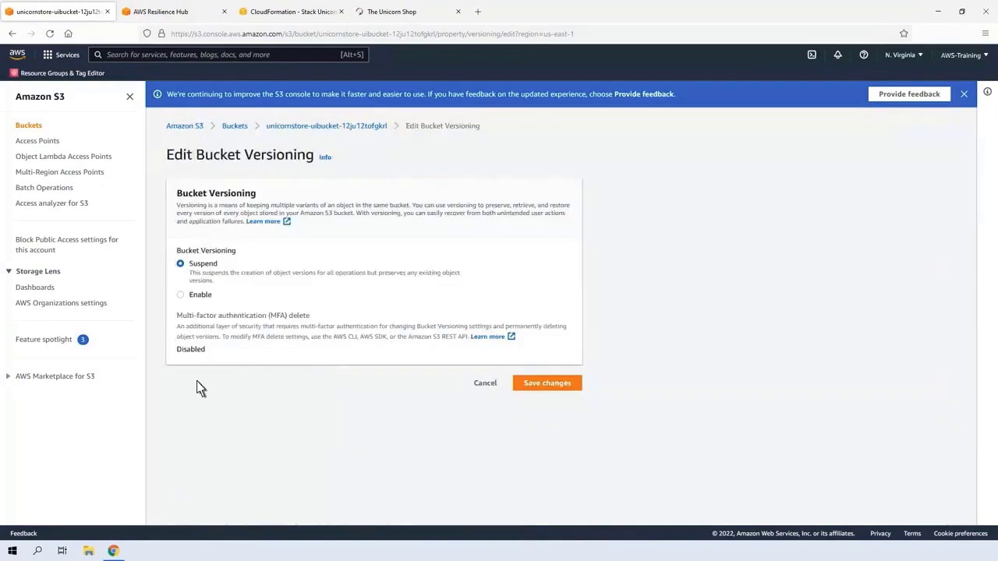
left_click(181, 295)
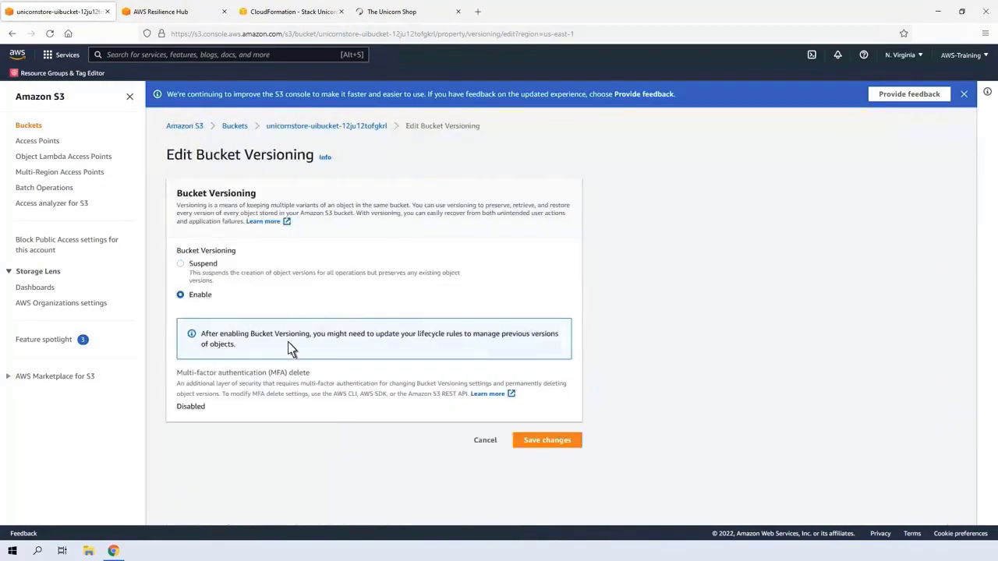
left_click(547, 440)
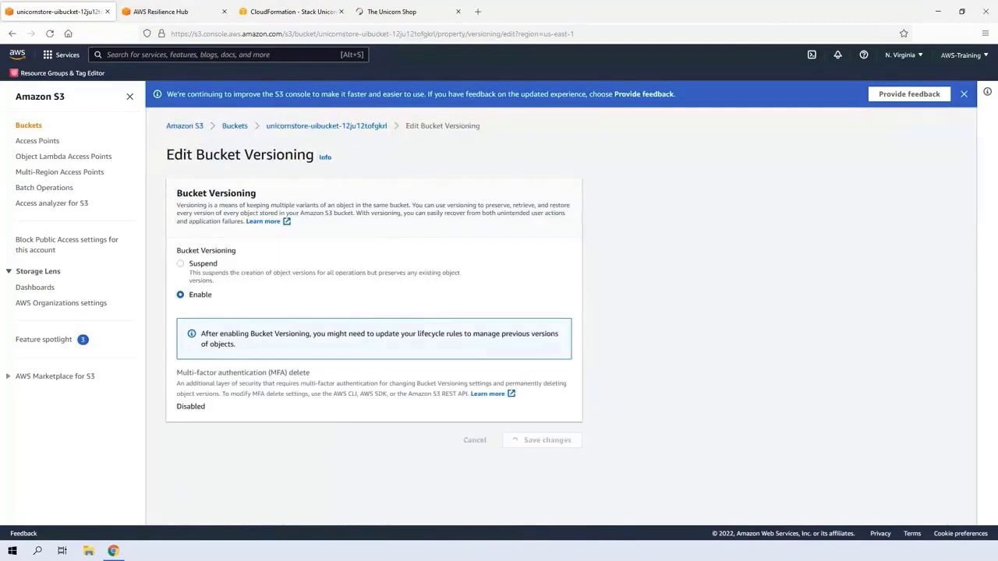
left_click(547, 440)
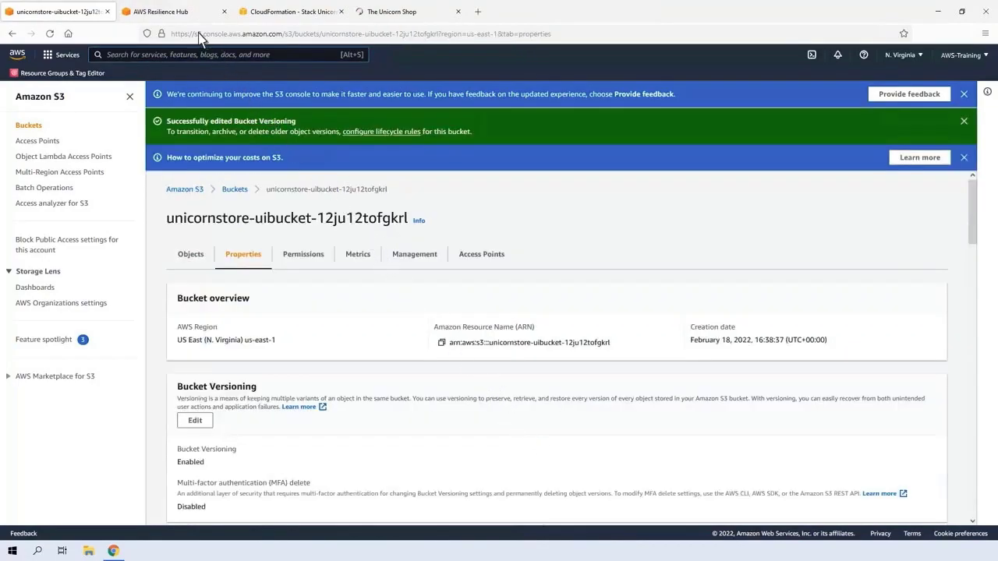
- Revisit storageappcomponent-xye and databaseappcomponent-tjd recommendations, then search the console for 'rds'
left_click(164, 11)
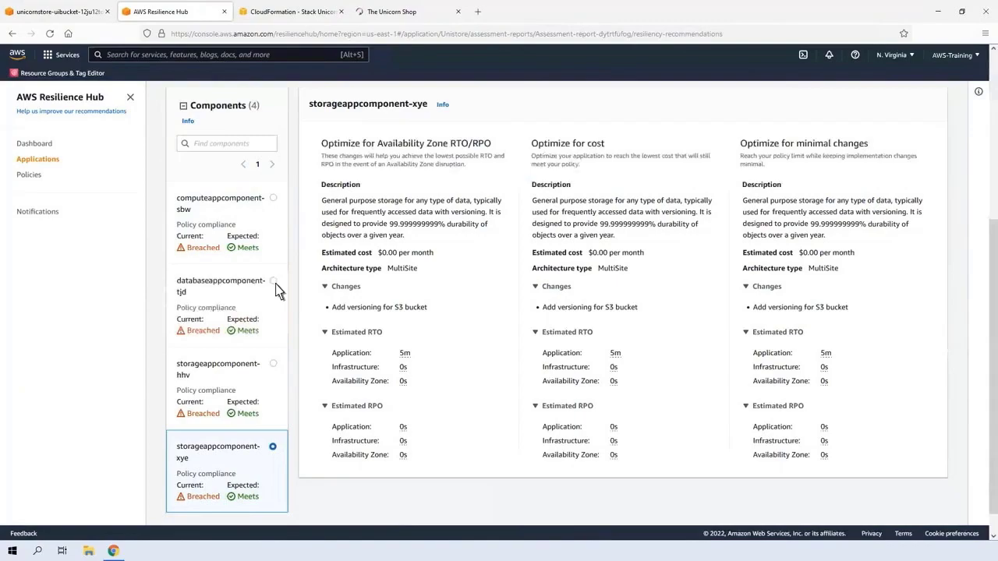
left_click(221, 286)
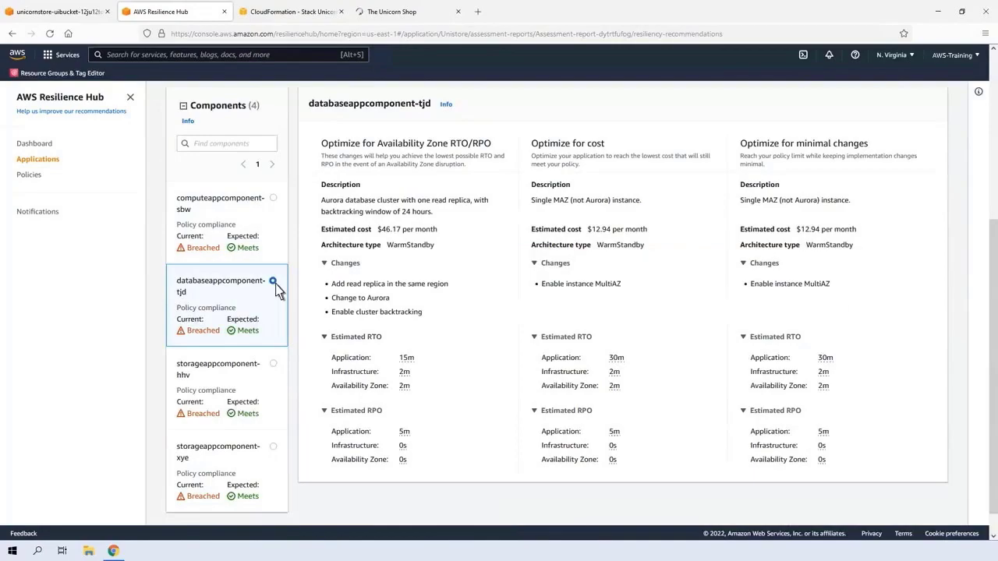
scroll("up", 3)
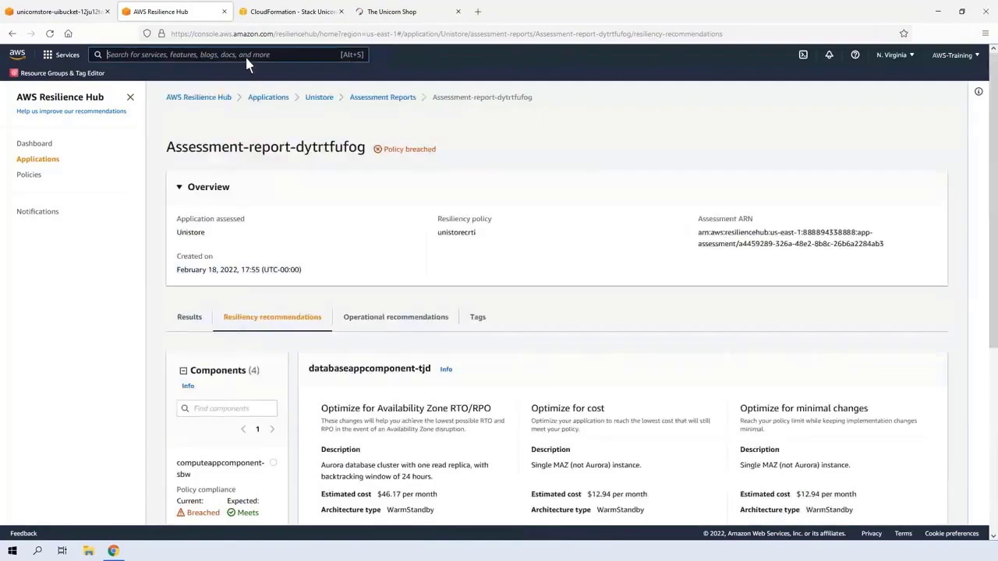
type("rds")
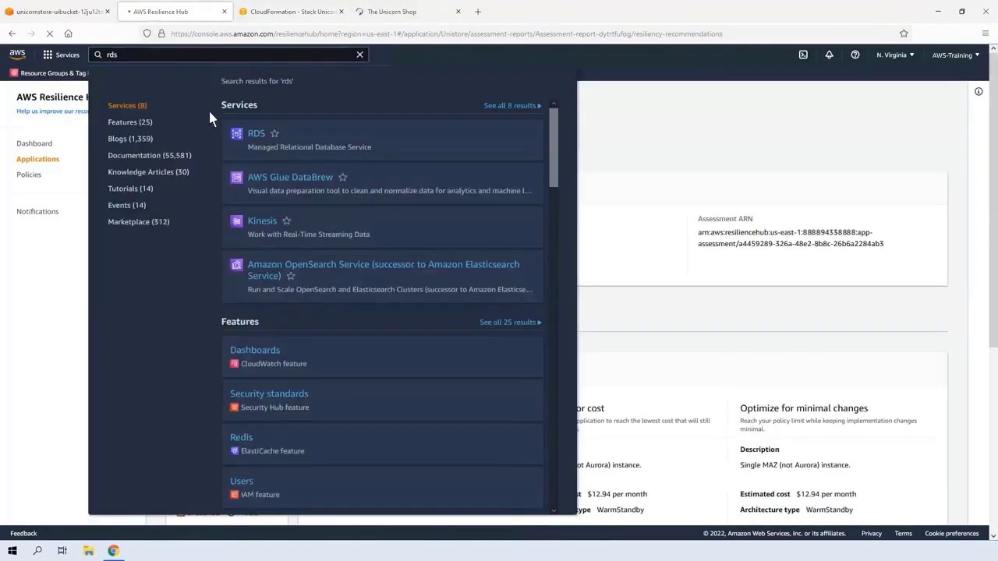
- Modify the monotomicrodb RDS instance to add a Multi-AZ standby, applied immediately
left_click(257, 133)
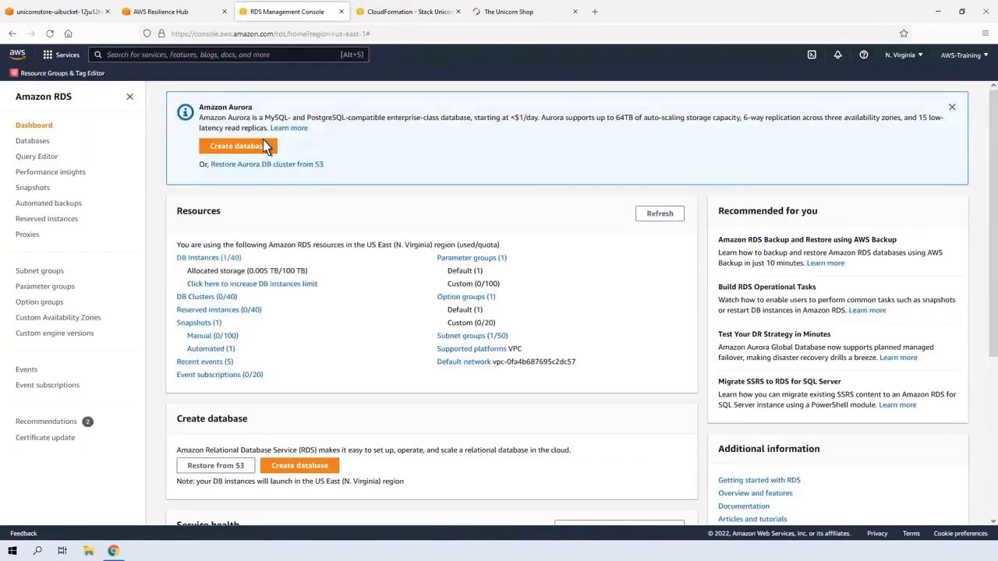
left_click(32, 141)
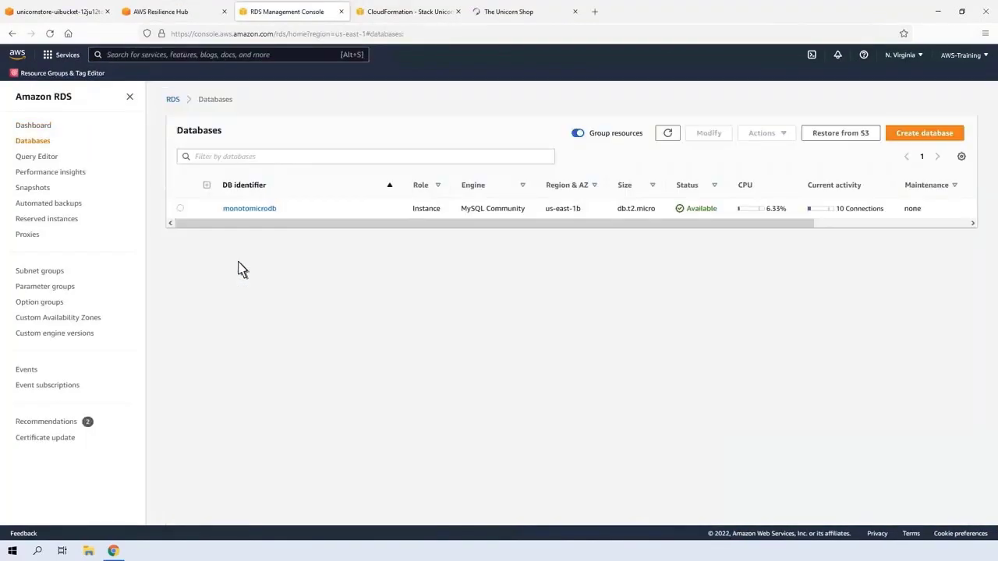
left_click(180, 208)
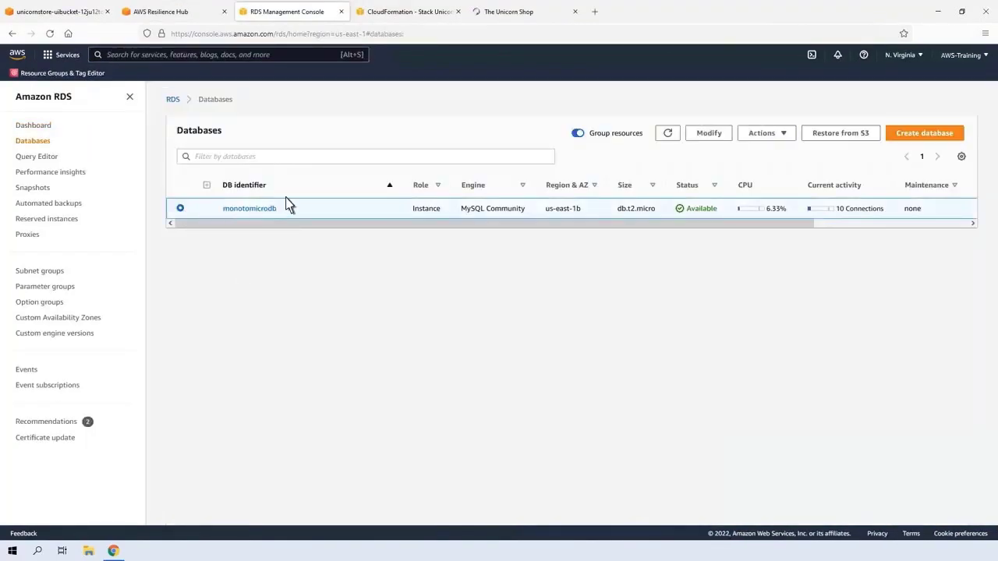
left_click(708, 133)
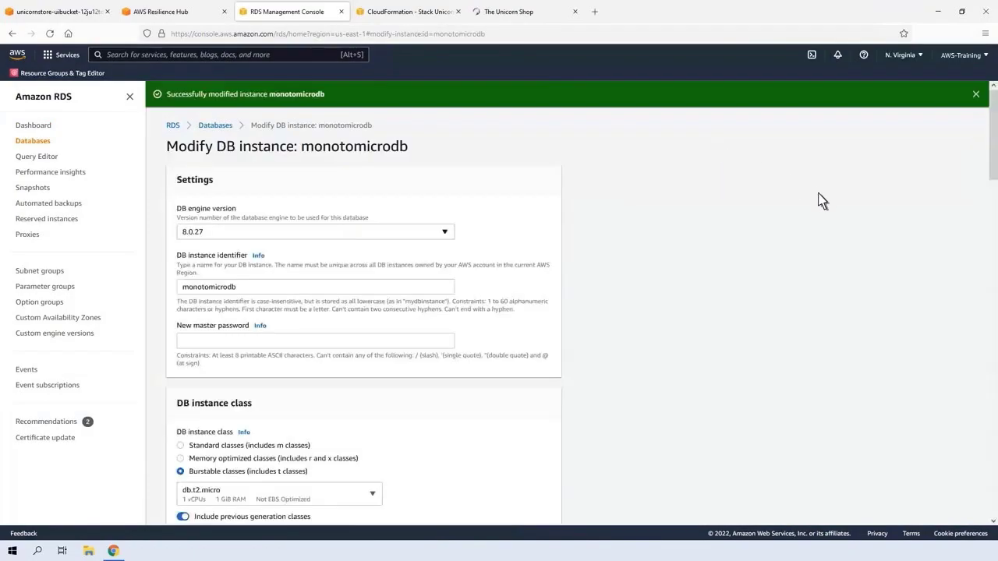
scroll("down", 3)
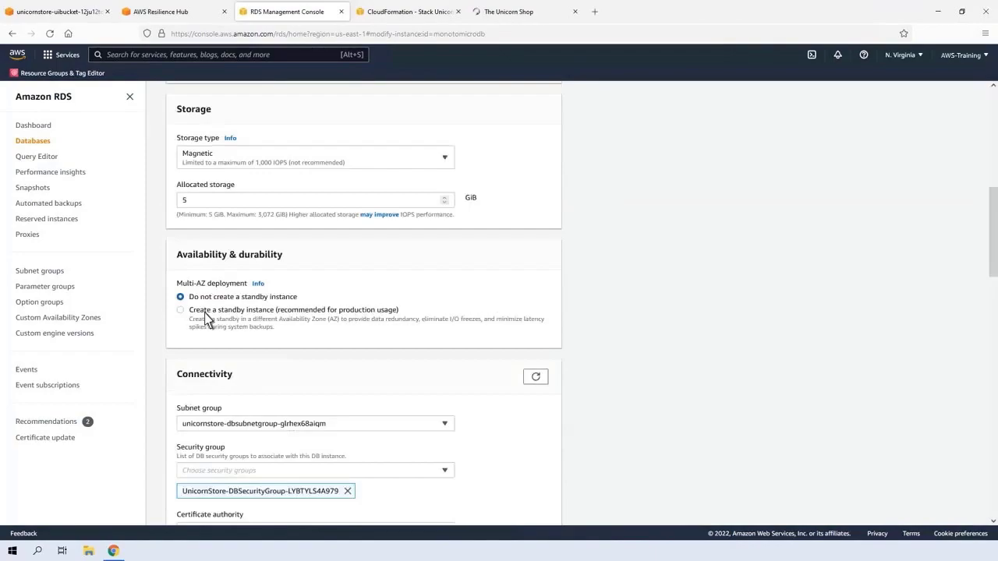
left_click(180, 309)
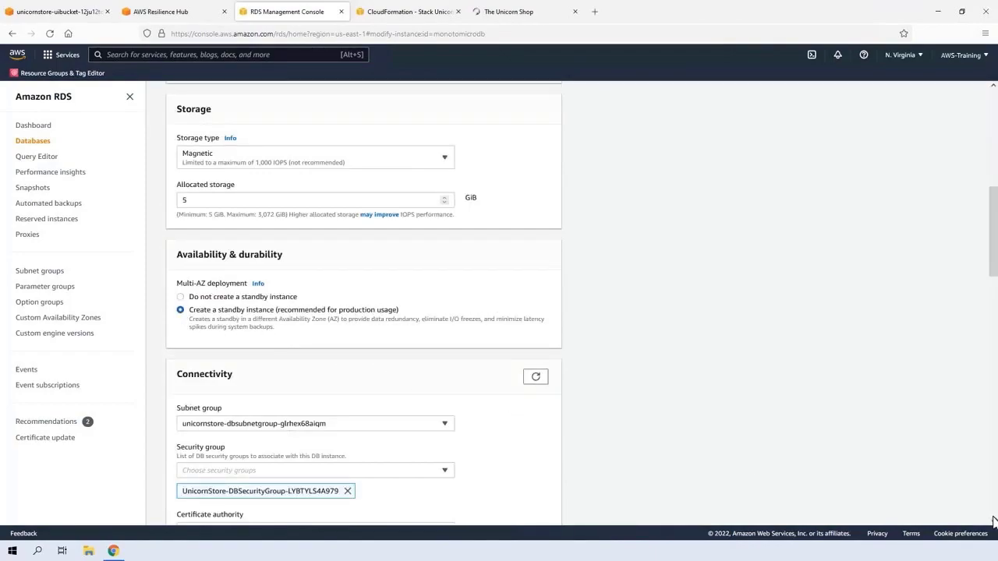
scroll("down", 3)
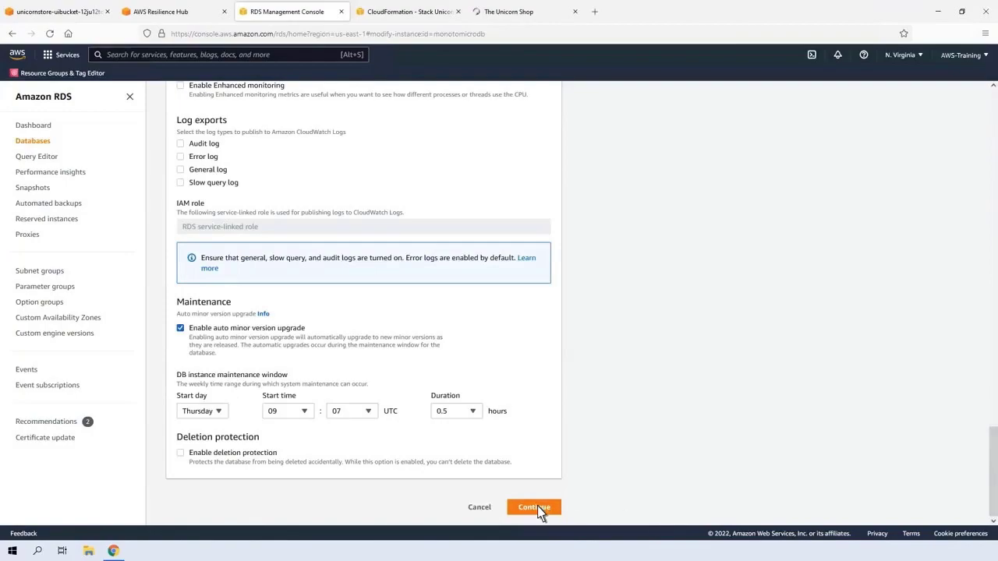
left_click(533, 508)
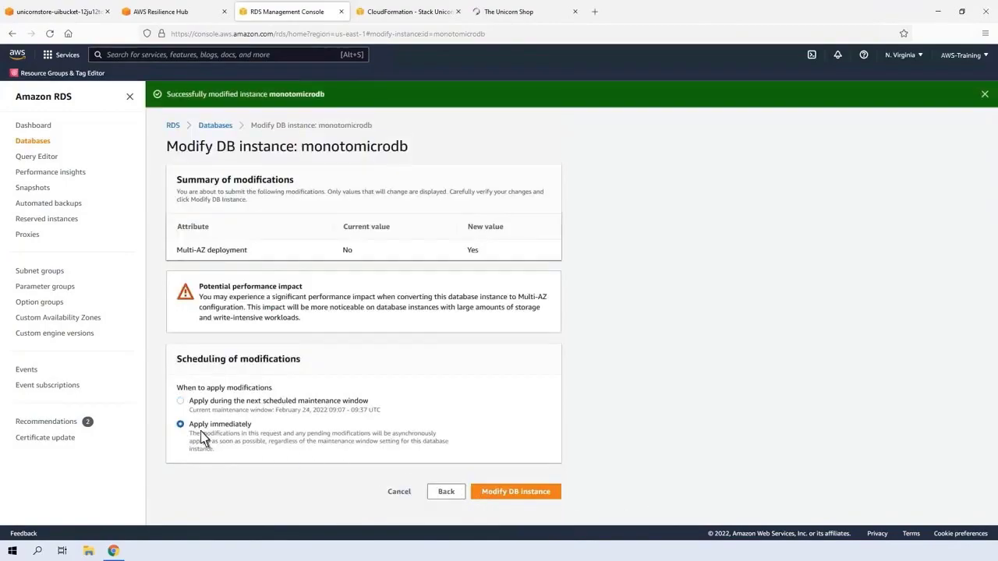
left_click(515, 491)
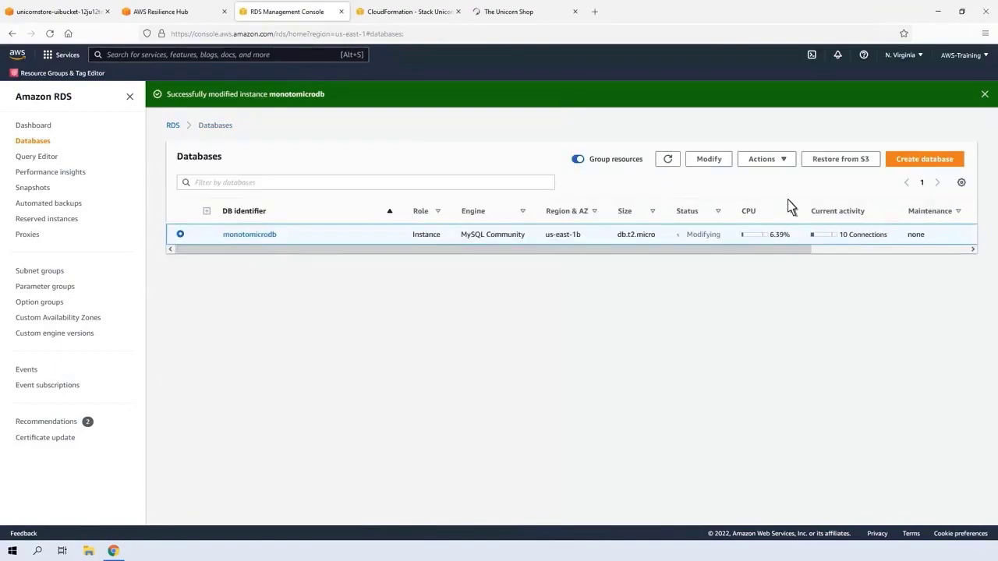
scroll("right", 3)
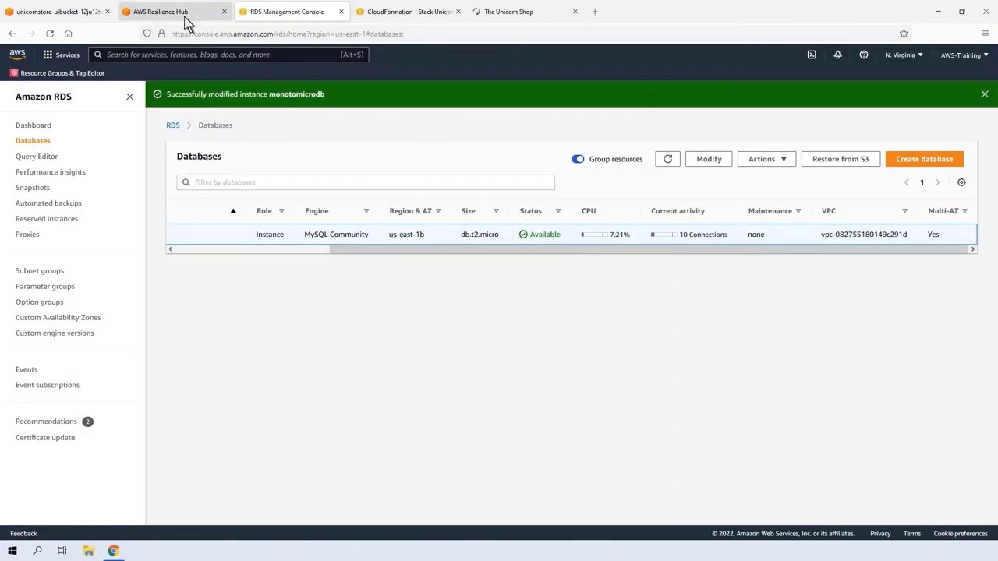
- Reassess Unistore in Resilience Hub, keeping the generated report name
left_click(171, 11)
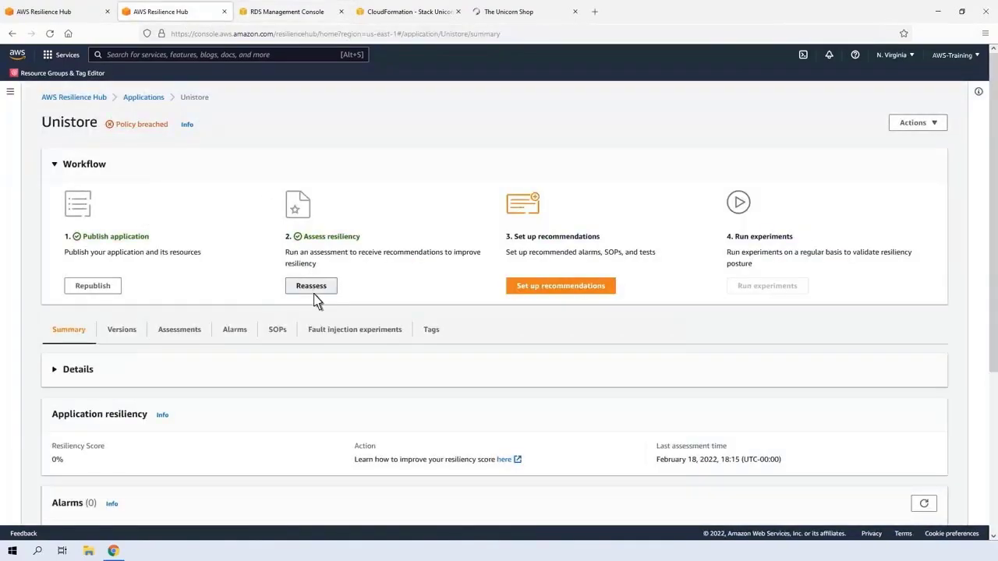
left_click(311, 285)
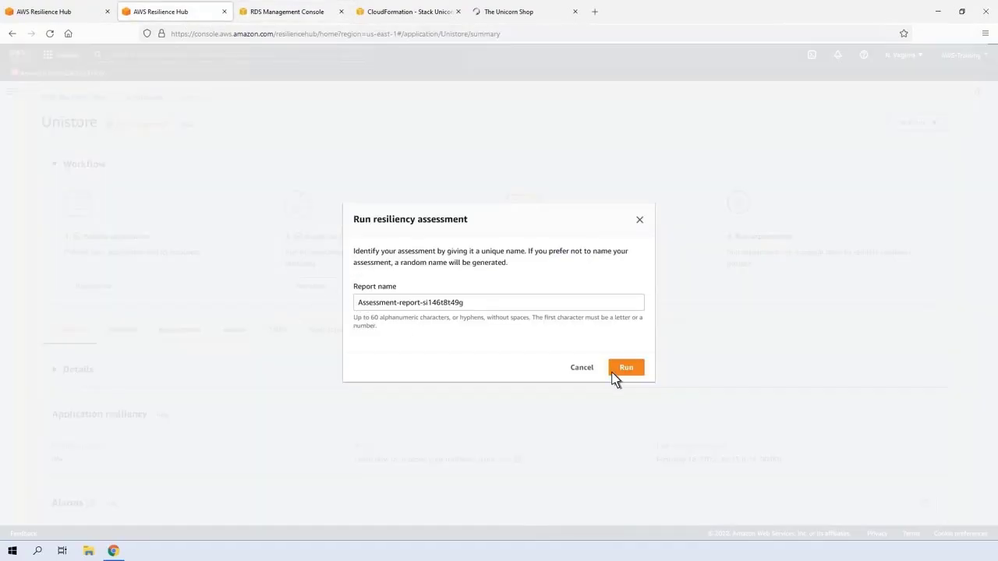
left_click(625, 367)
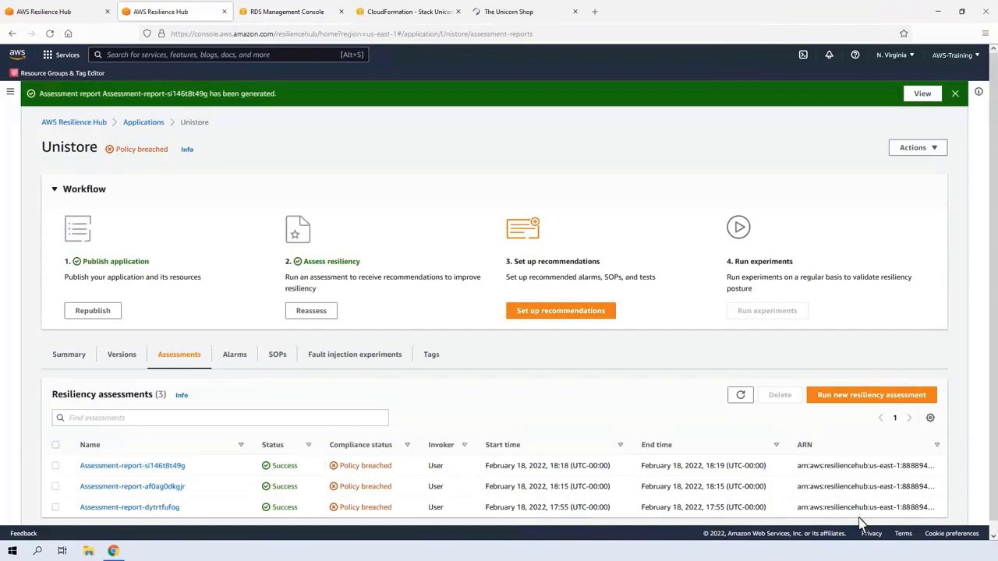
- Open Assessment-report-si146t8t49g and expand the infrastructure RTO/RPO breach details
left_click(131, 465)
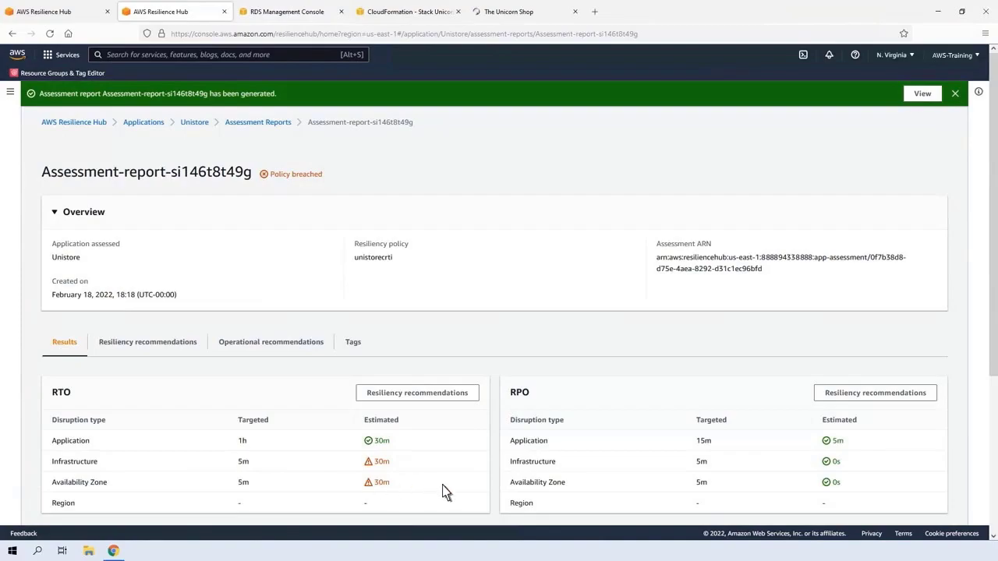
scroll("down", 3)
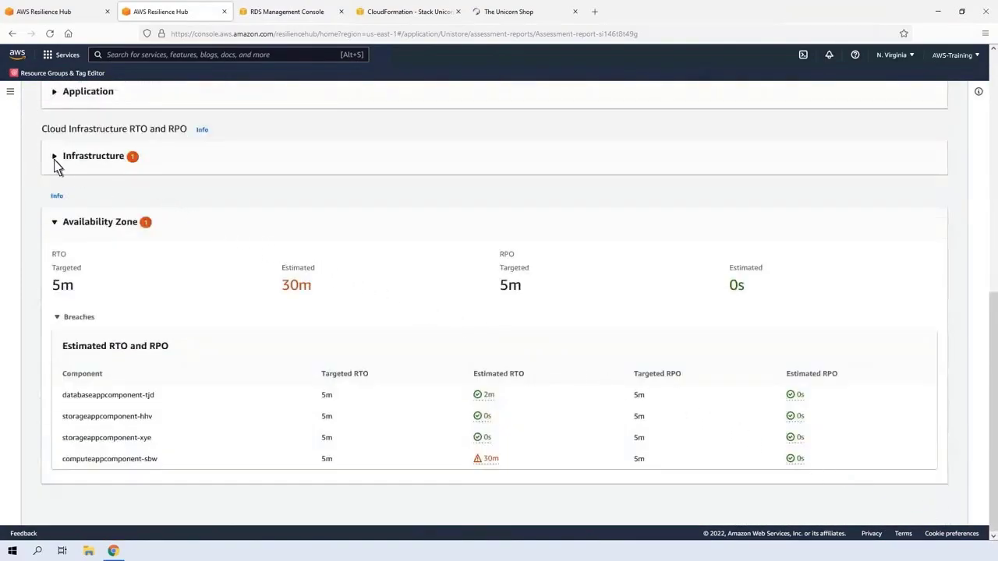
left_click(55, 156)
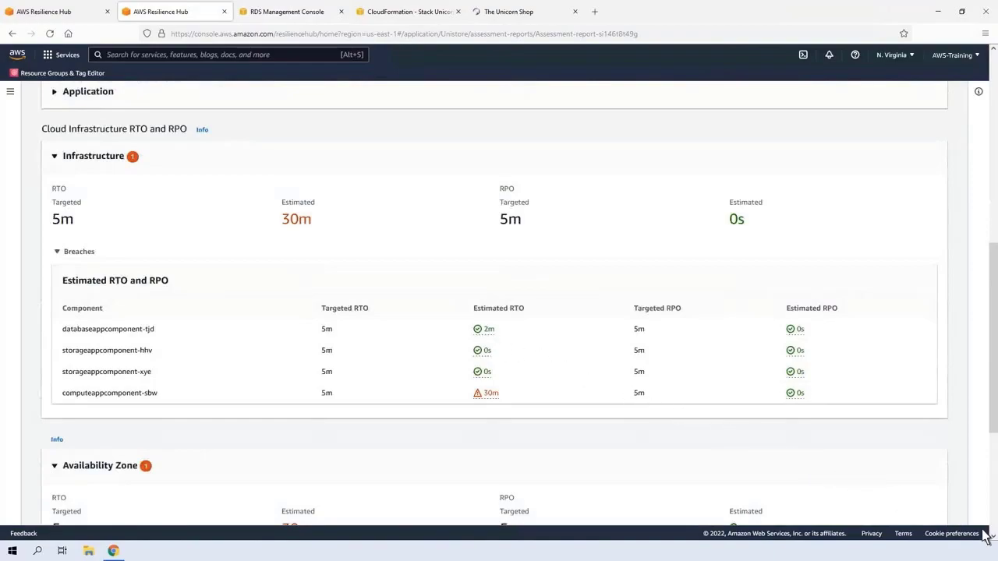
scroll("down", 3)
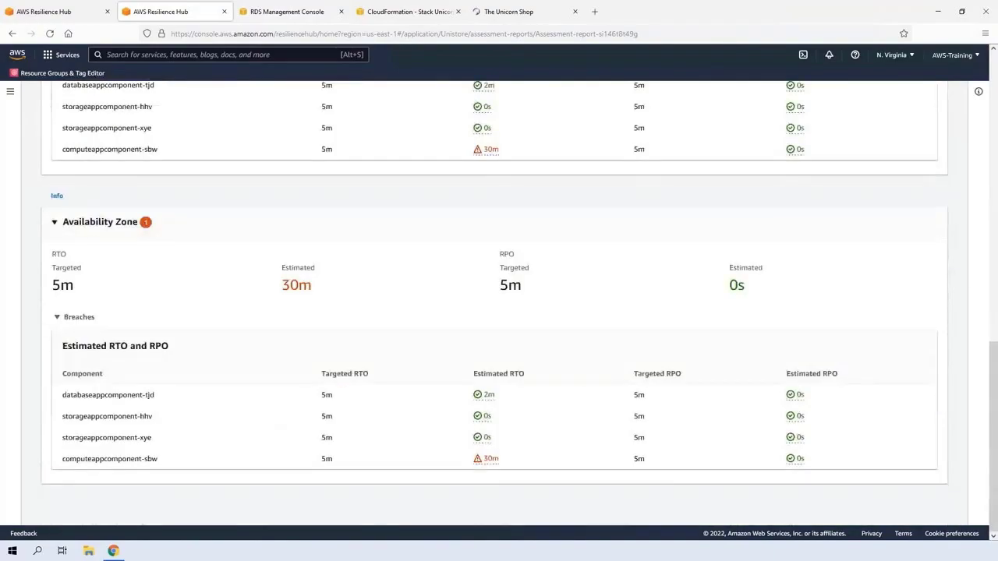
mouse_move(993, 423)
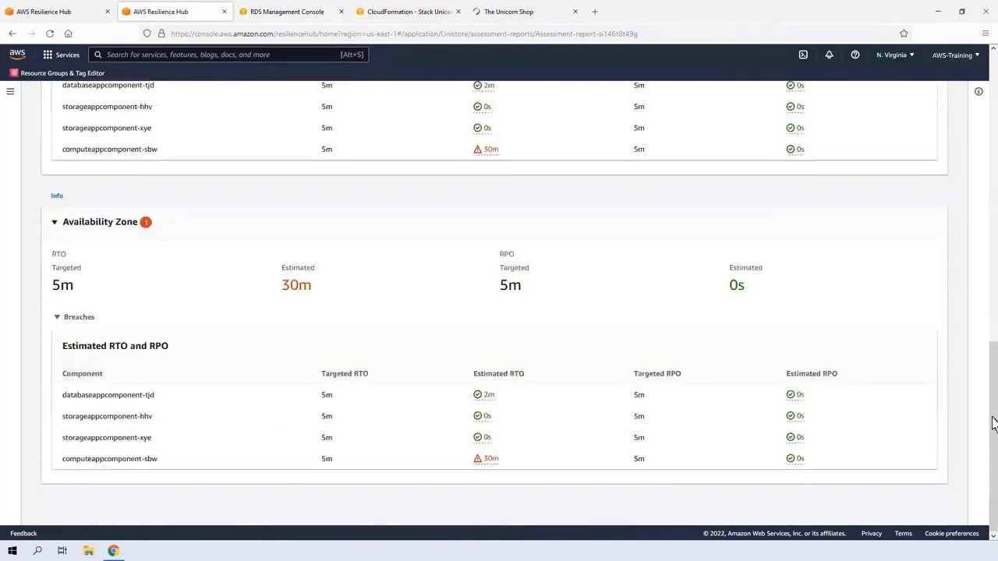
scroll("up", 3)
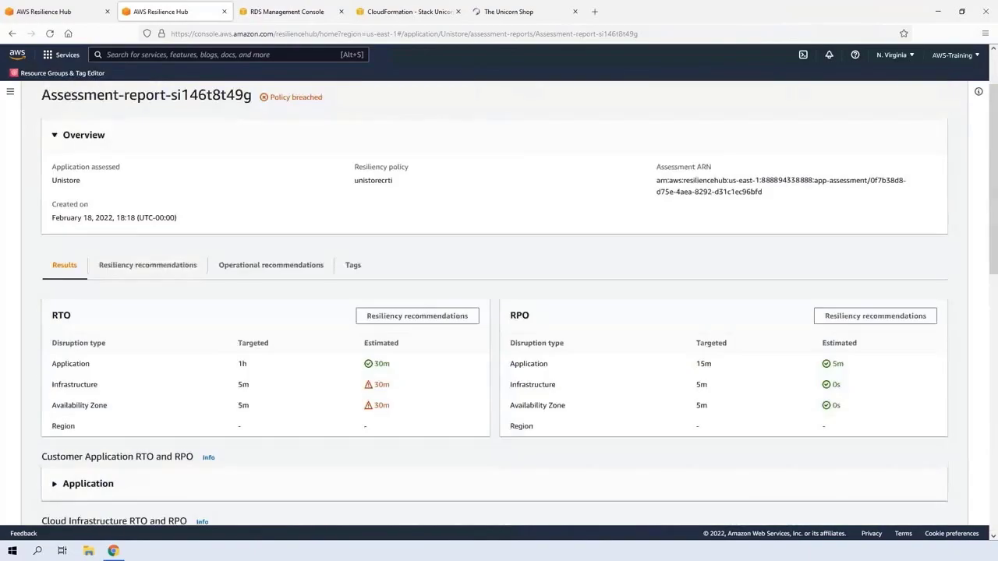
left_click(146, 265)
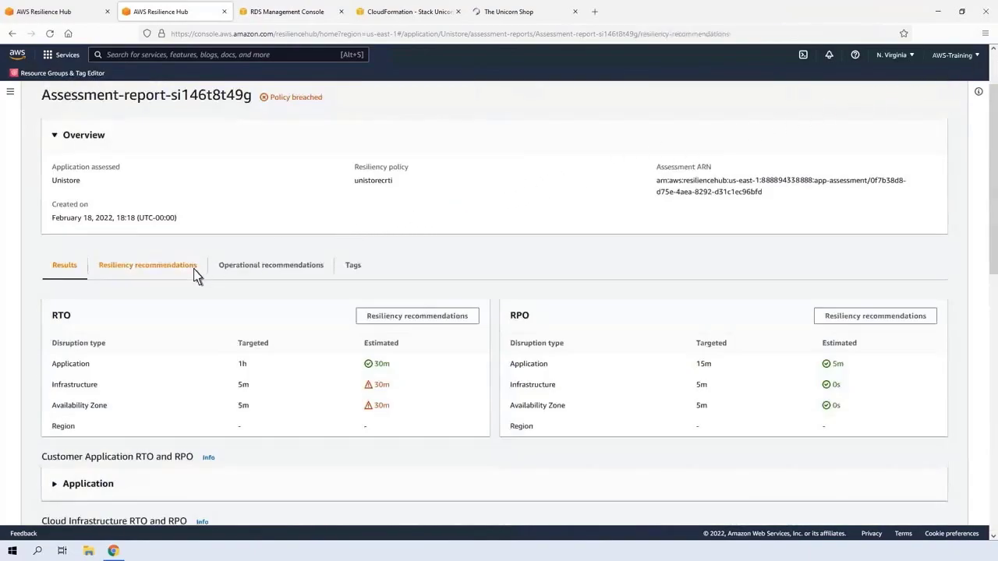
- Browse the database and computeappcomponent-sbw recommendations, ending on the multi-region Auto Scaling suggestion
left_click(147, 265)
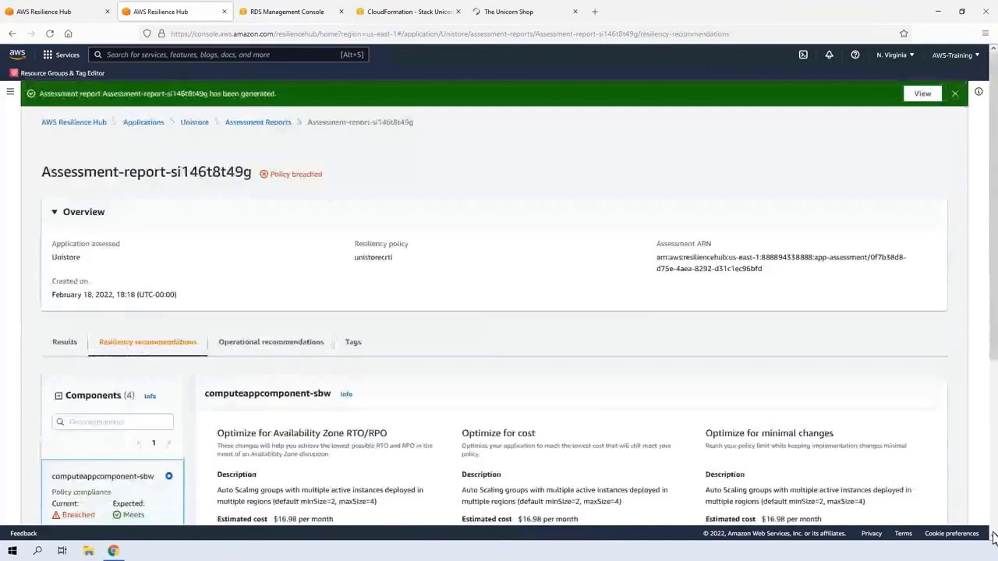
scroll("down", 3)
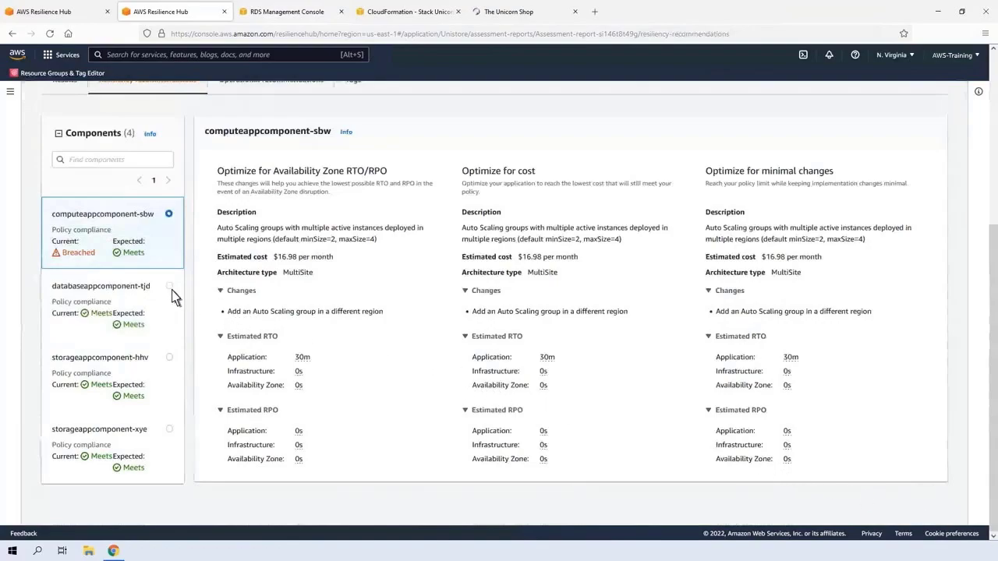
left_click(101, 285)
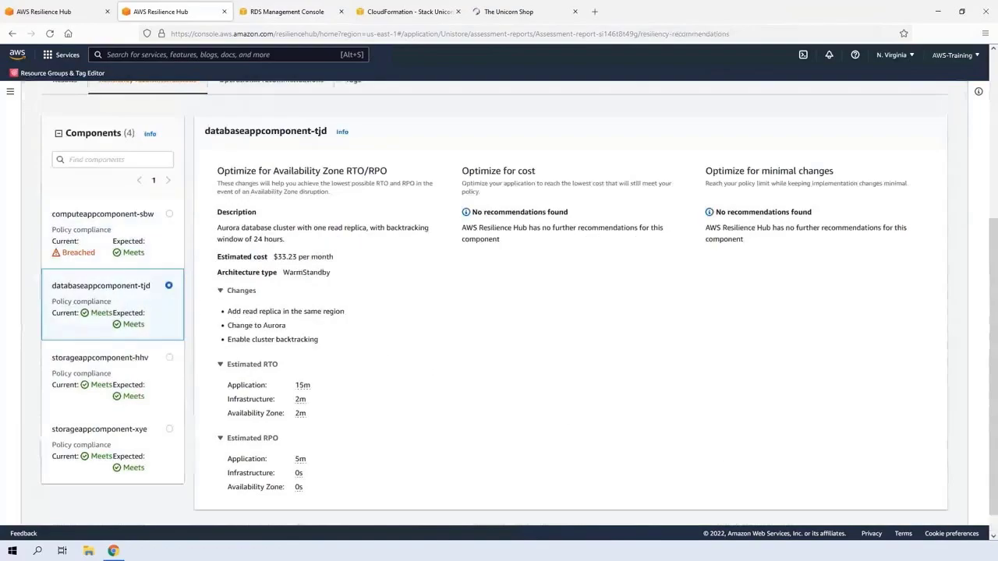
mouse_move(174, 322)
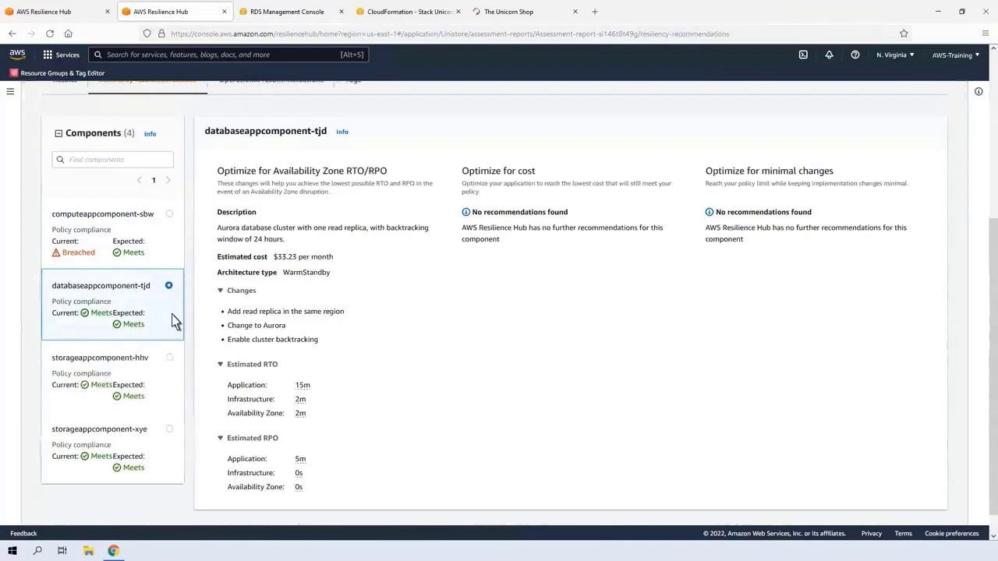
mouse_move(174, 368)
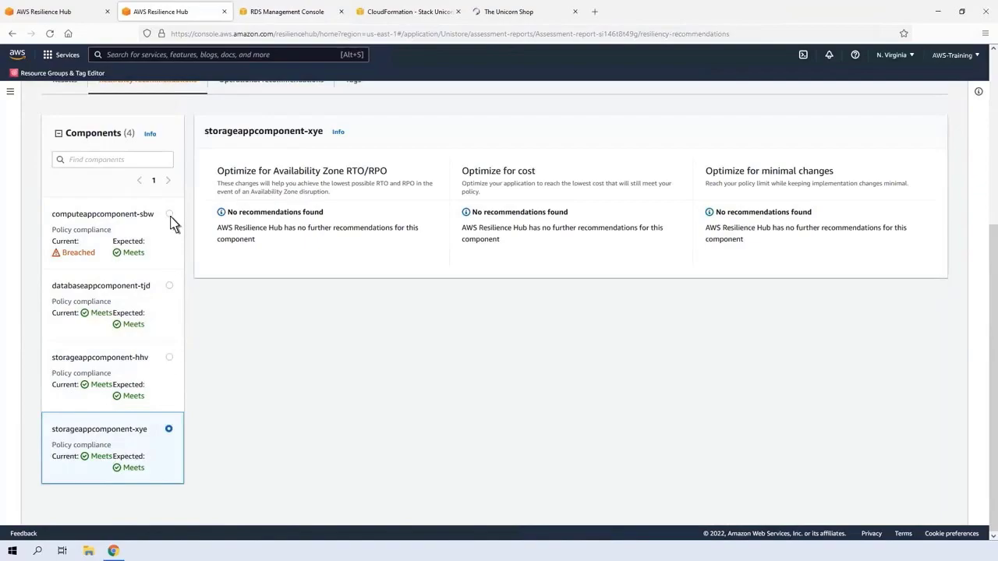
left_click(102, 214)
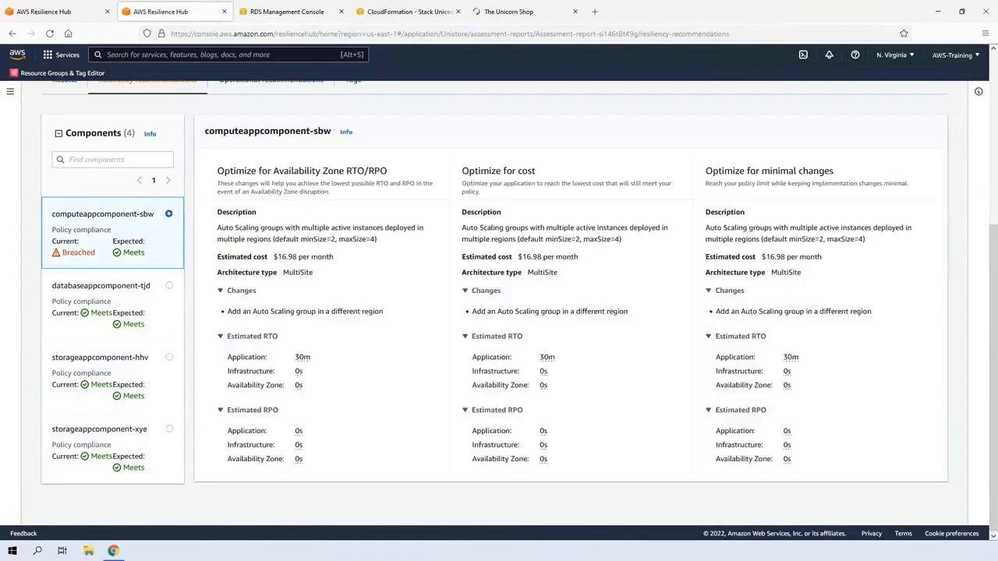